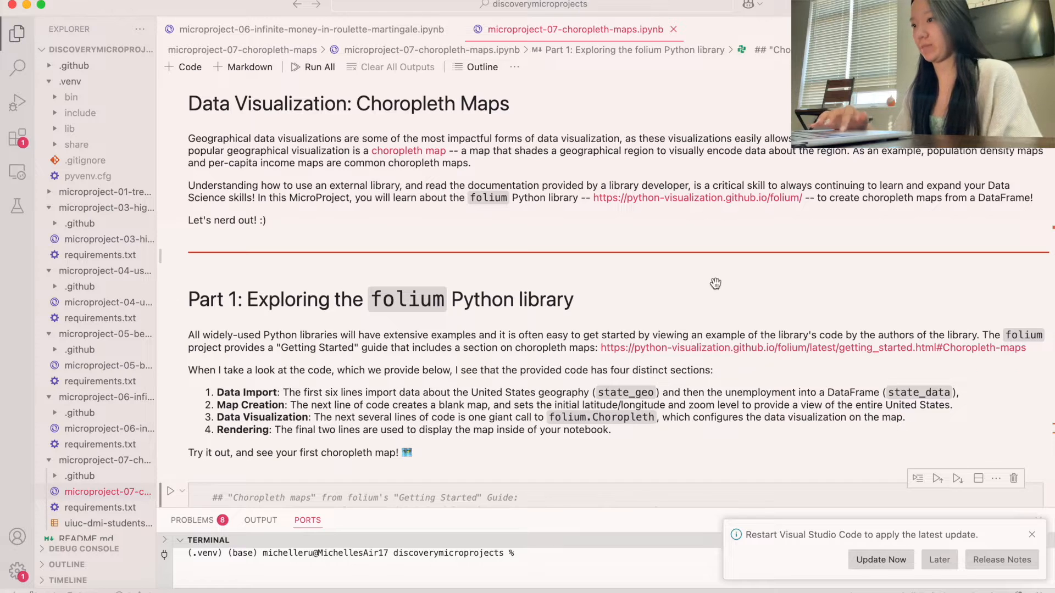
Run the Part 1 sample folium cell to render the Unemployment Rate (%) choropleth map.
scroll(down, 3)
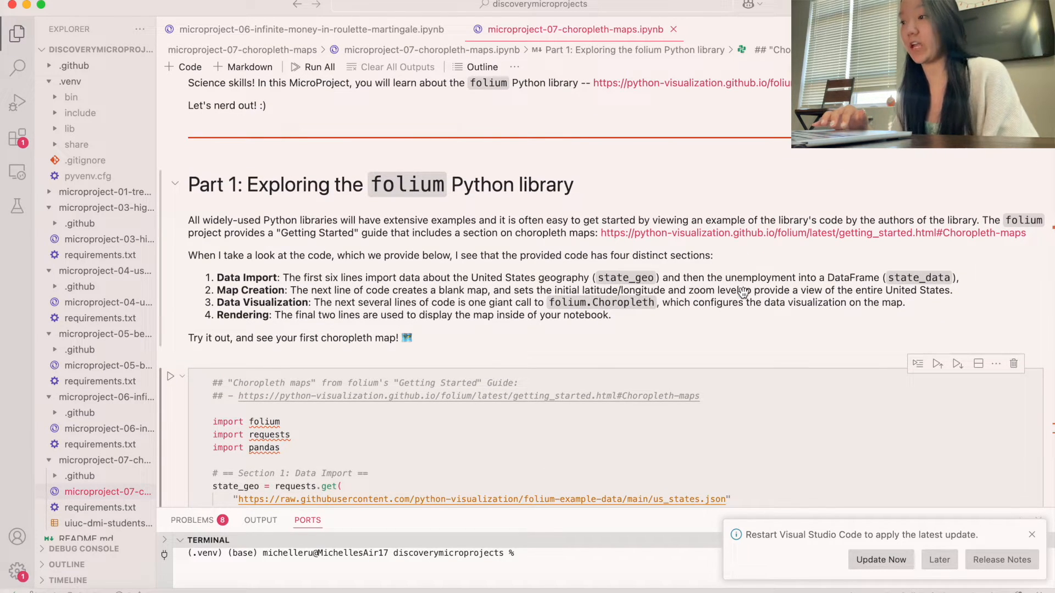
scroll(down, 3)
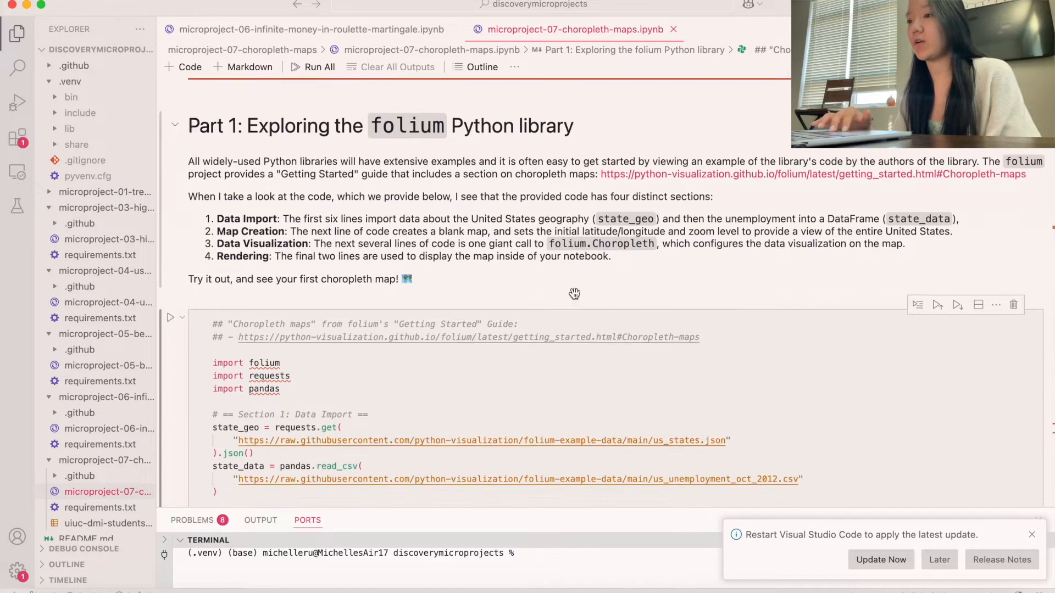
scroll(down, 3)
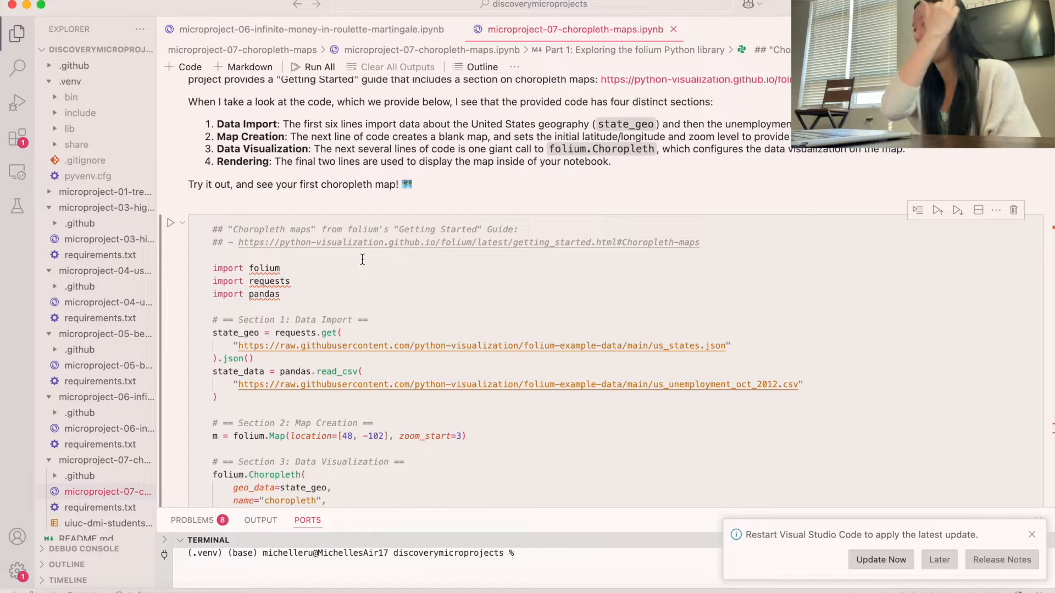
mouse_move(331, 298)
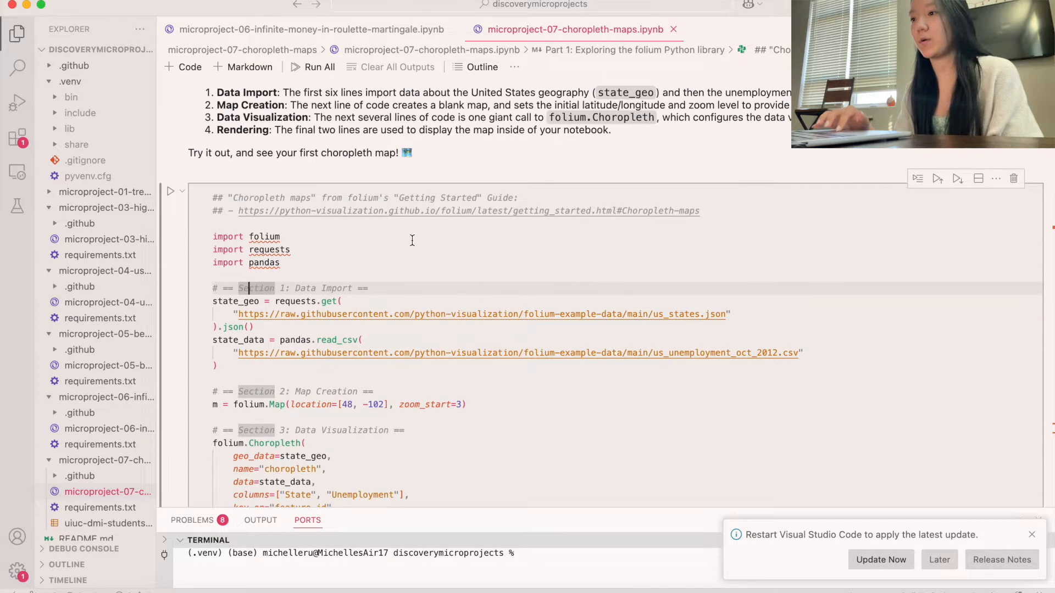
scroll(down, 3)
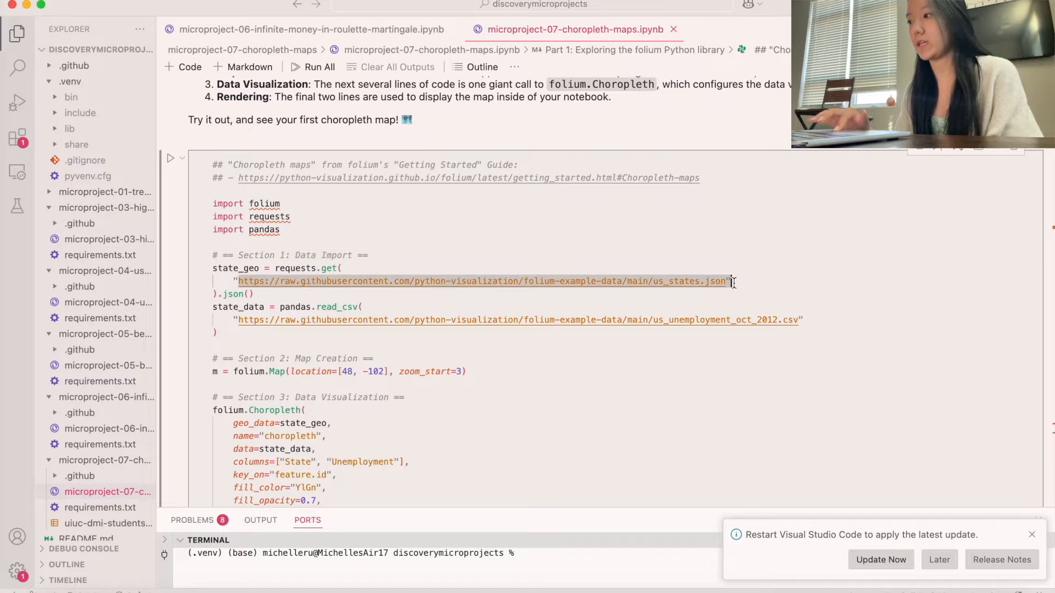
scroll(down, 3)
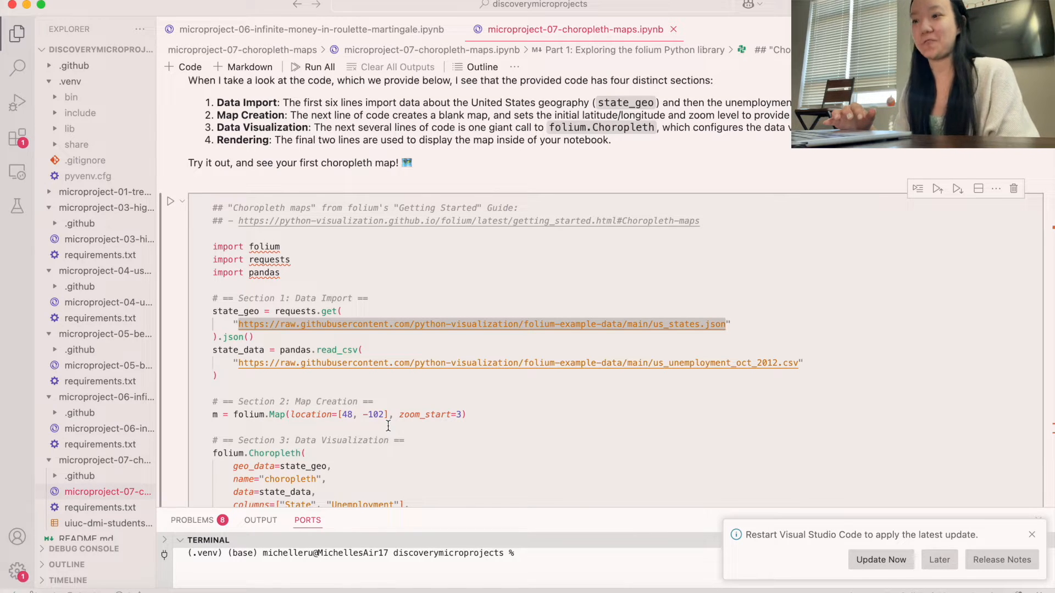
scroll(down, 3)
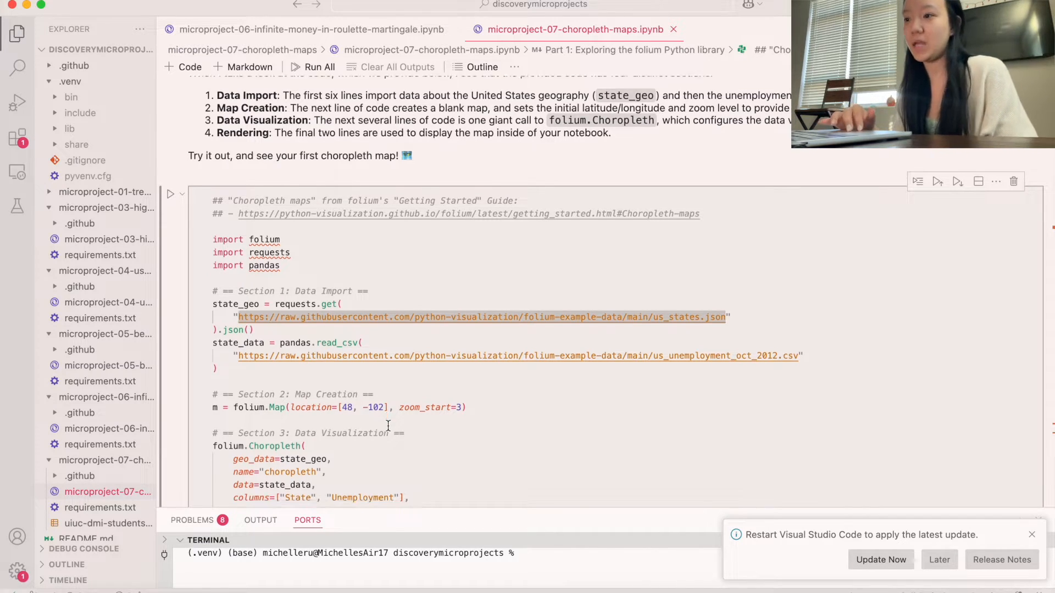
scroll(down, 3)
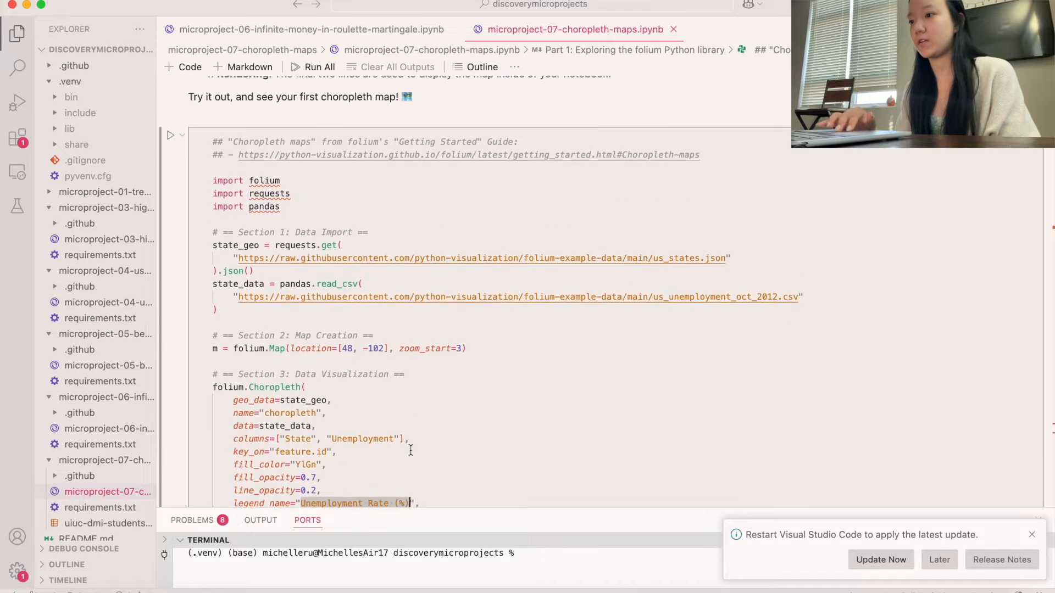
scroll(down, 3)
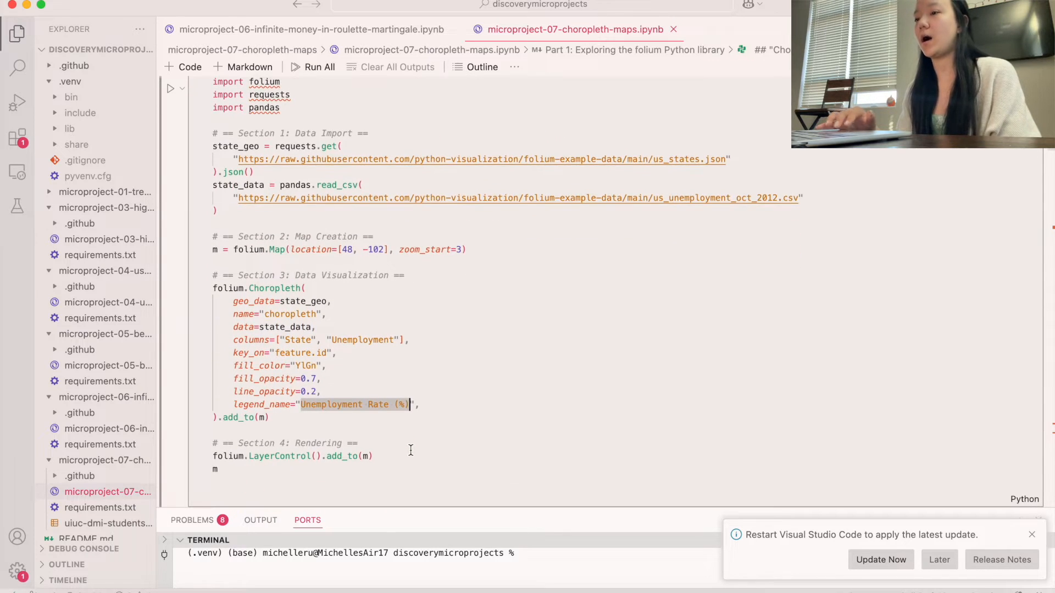
scroll(down, 3)
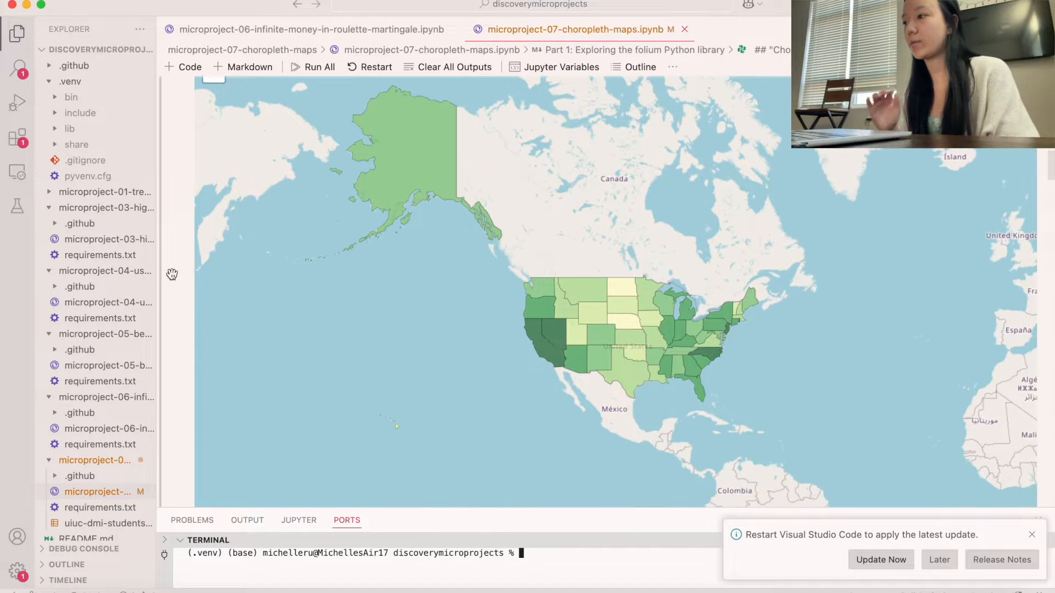
click(319, 66)
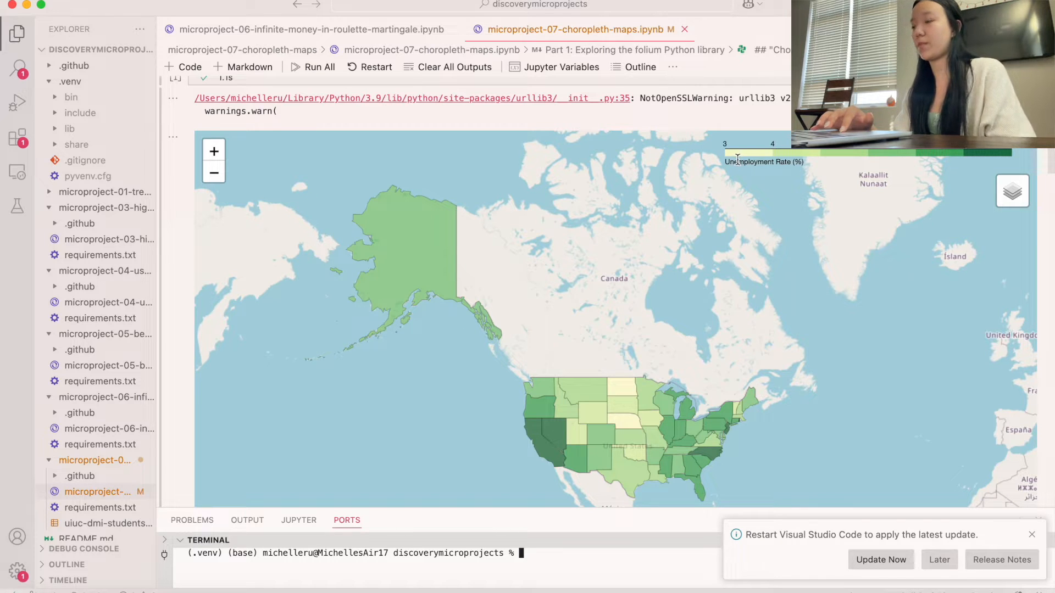
mouse_move(176, 317)
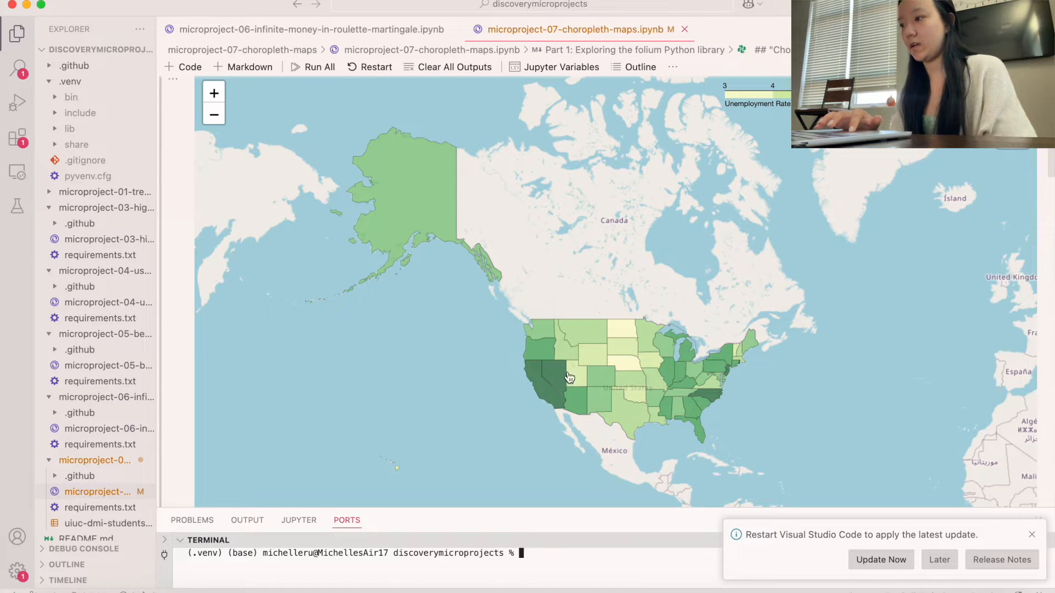
mouse_move(713, 403)
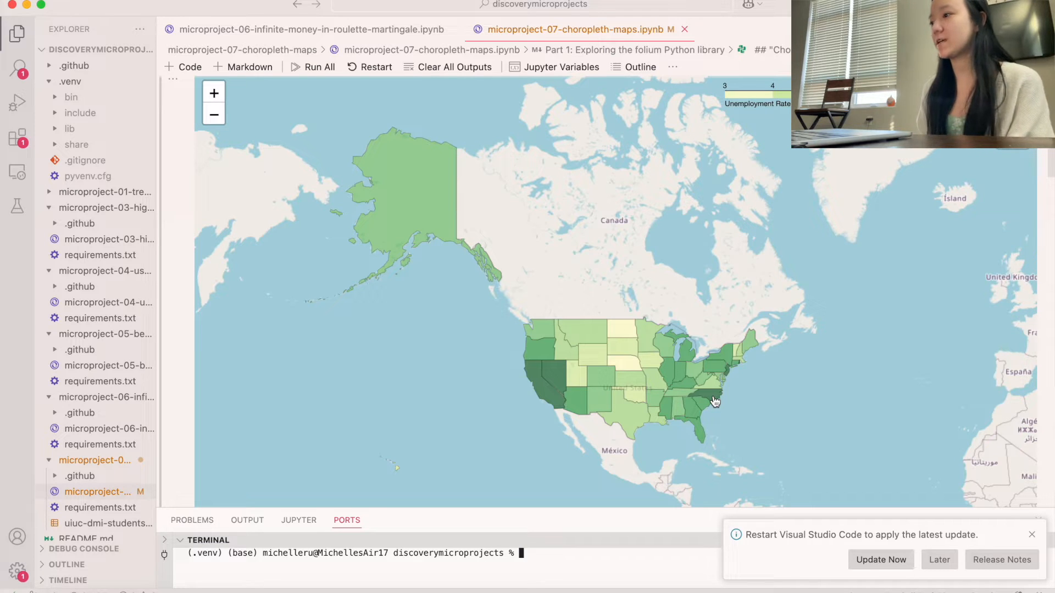
mouse_move(621, 356)
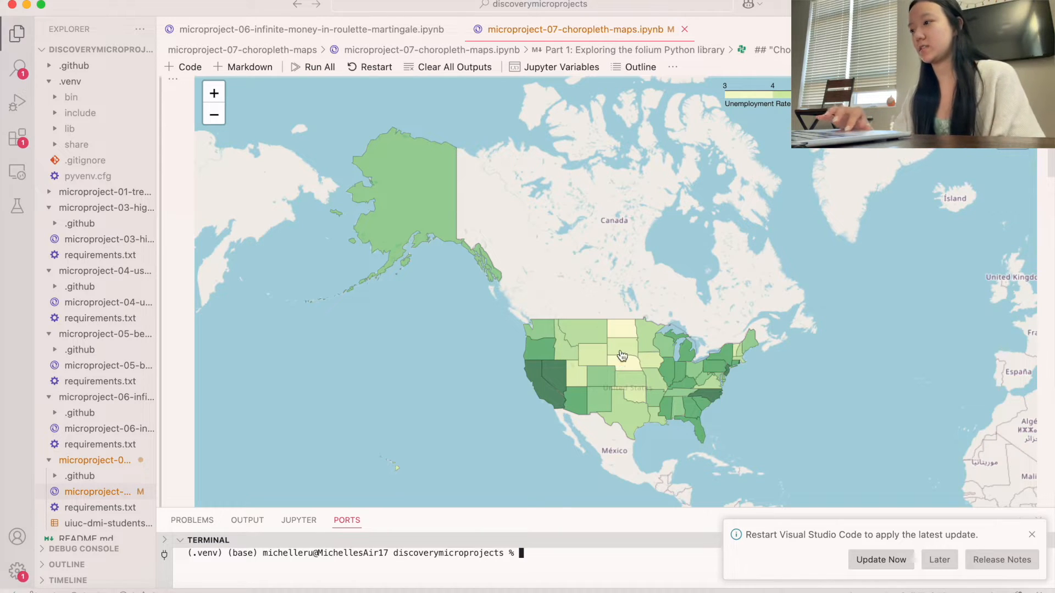
mouse_move(628, 377)
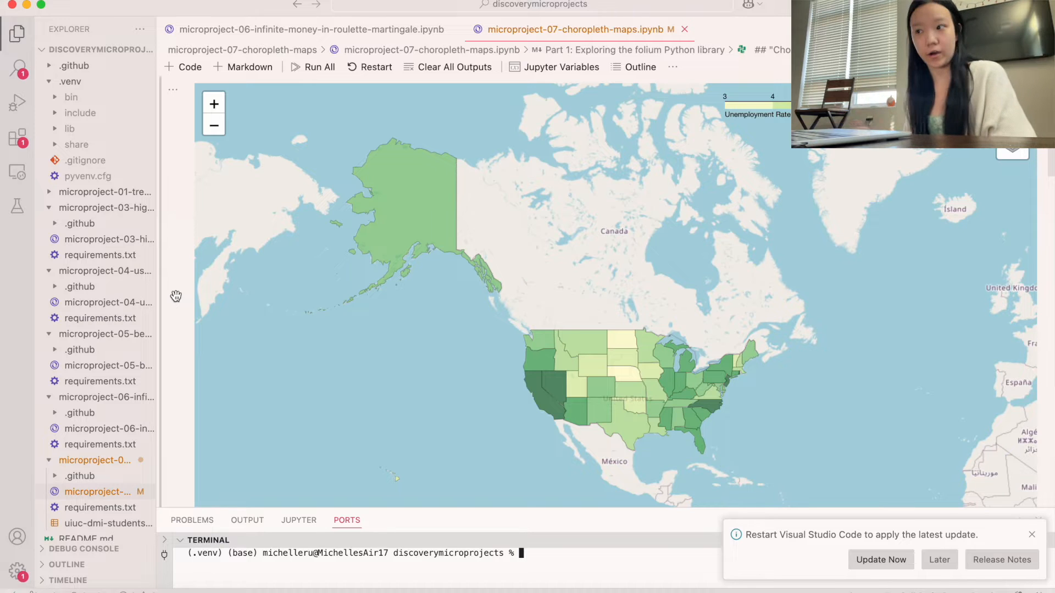
scroll(down, 3)
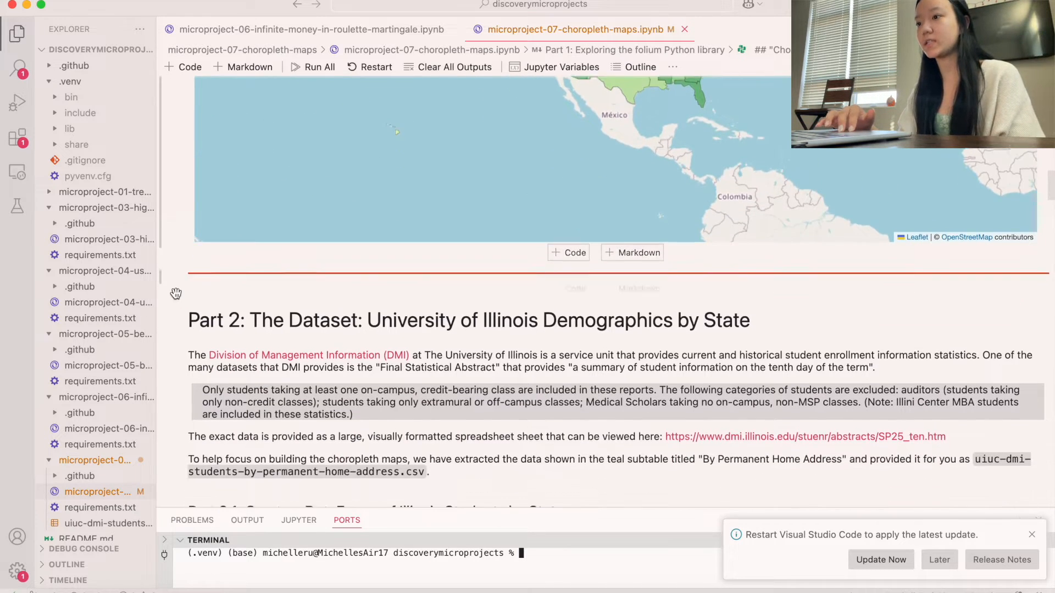
scroll(down, 3)
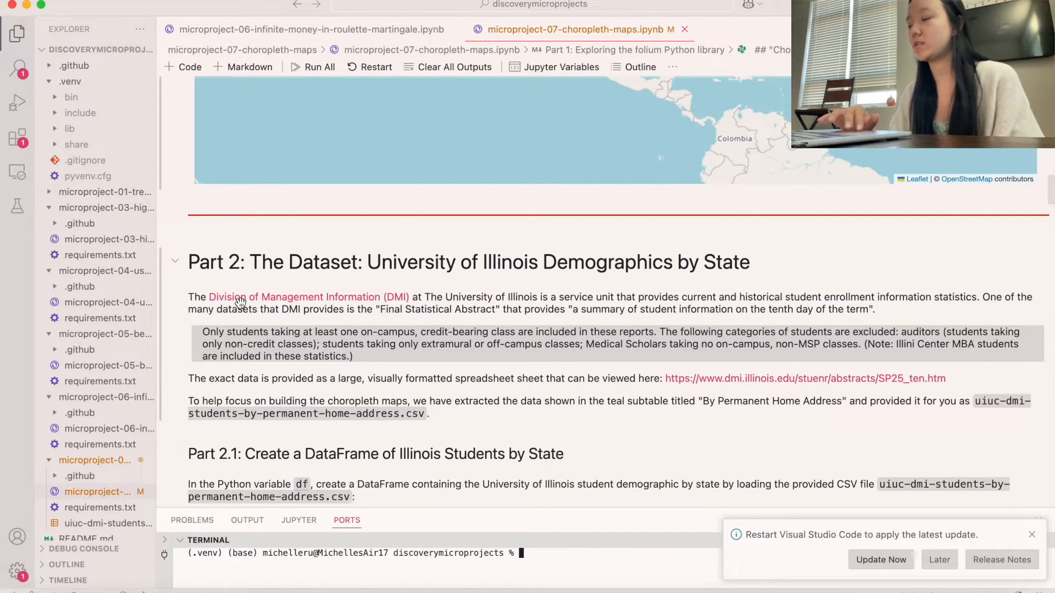
scroll(down, 3)
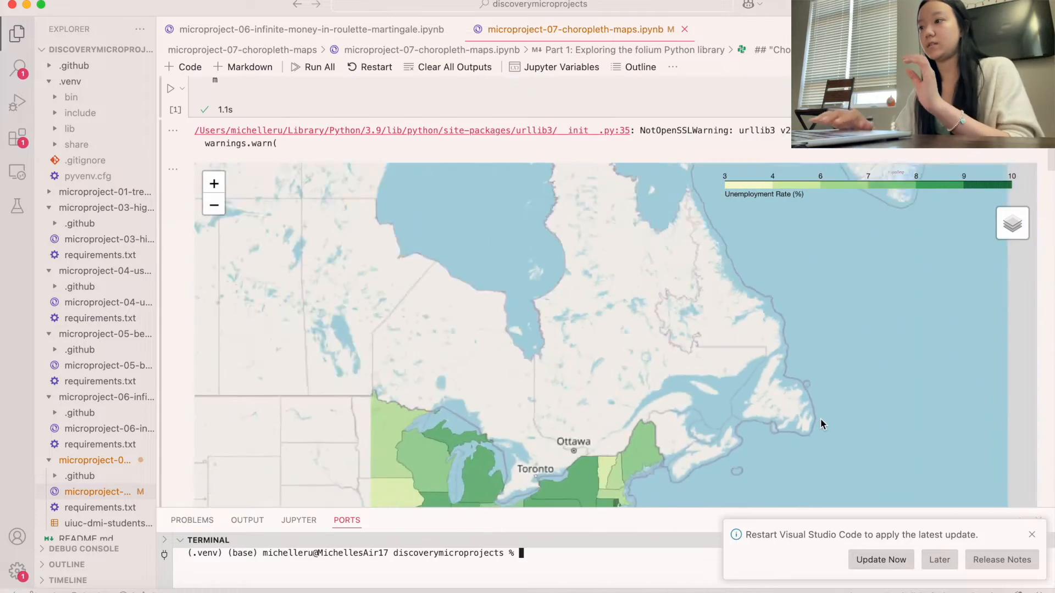
scroll(down, 3)
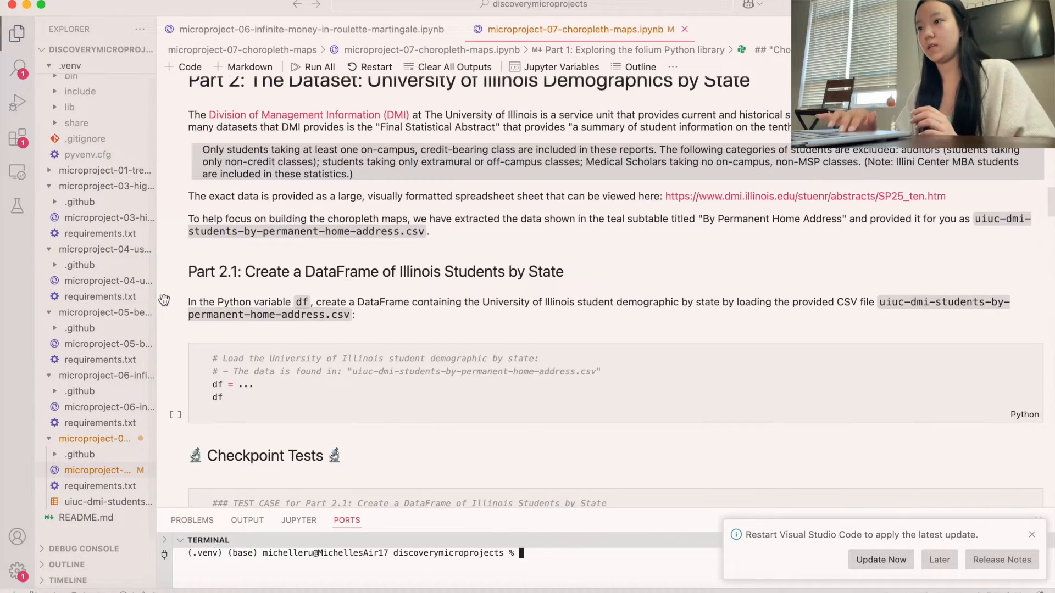
scroll(down, 3)
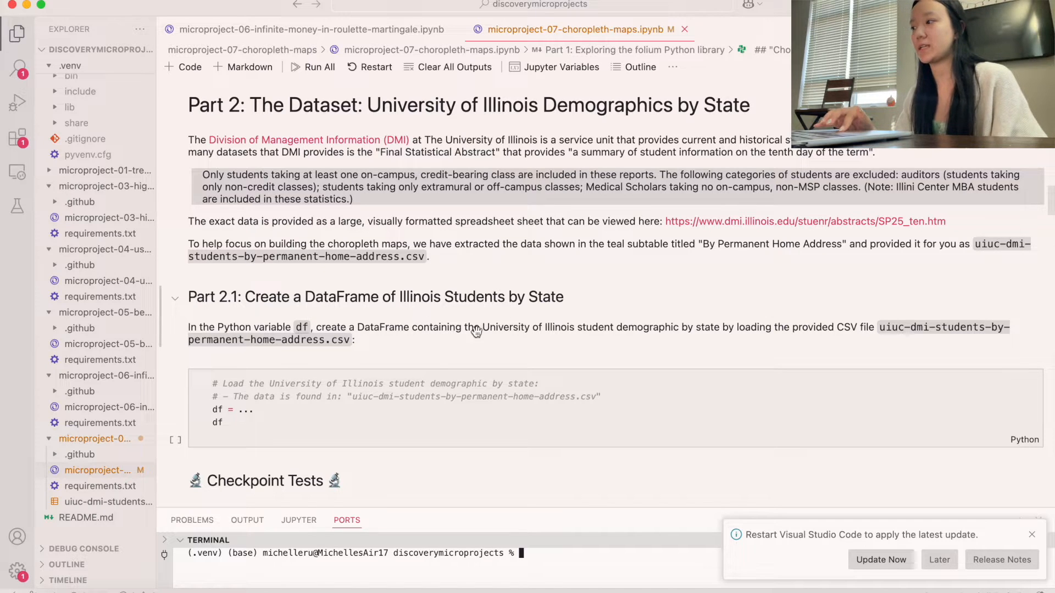
mouse_move(839, 343)
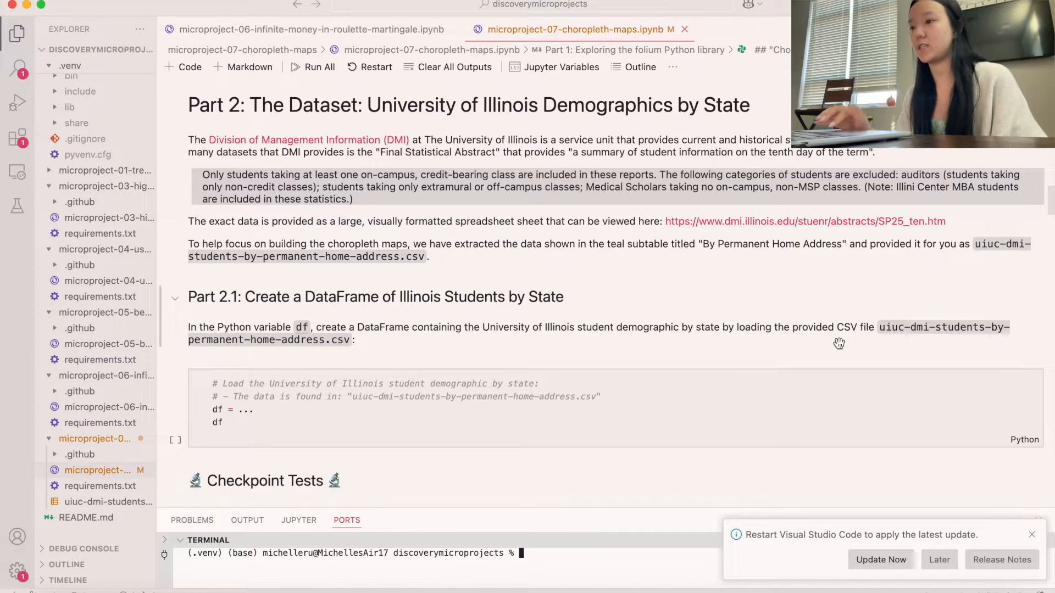
In Part 2.1, import pandas as pd and read the Illinois students-by-state CSV into df.
click(255, 409)
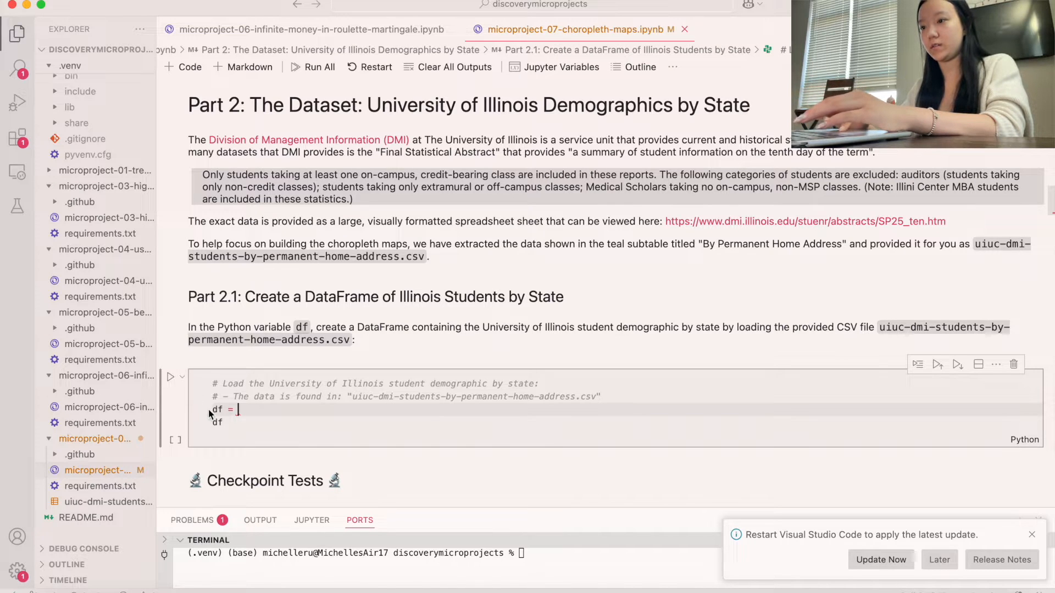
text(import pandas a)
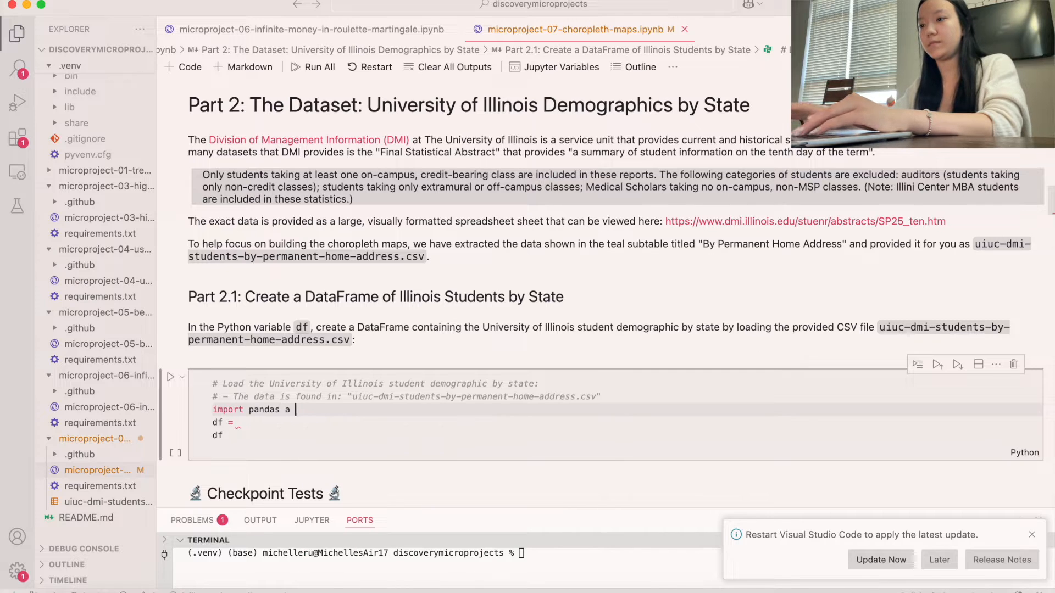
text(s pd)
click(411, 422)
text( pd.read_csv())
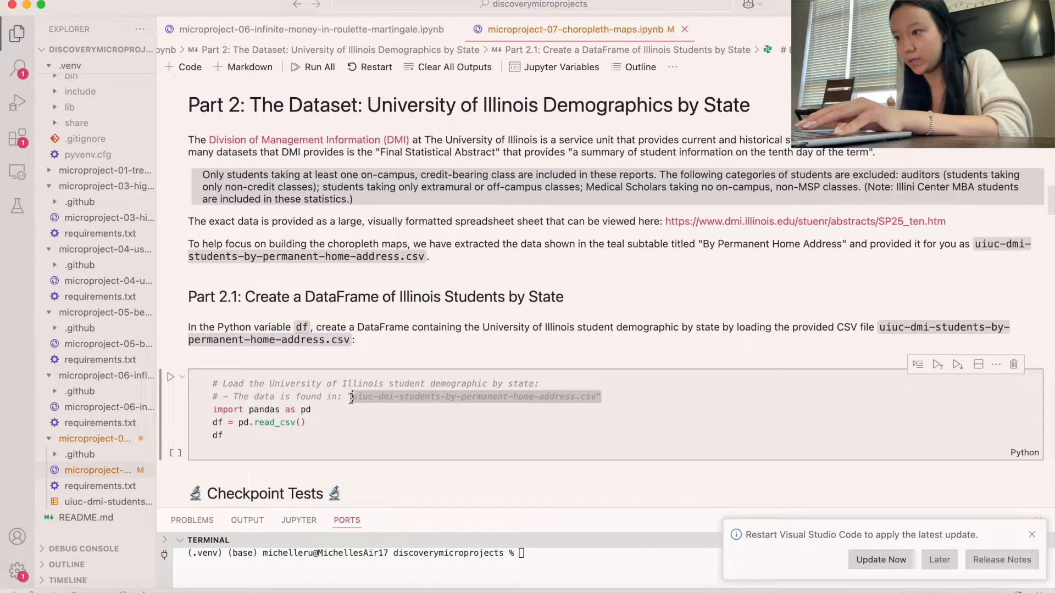
click(300, 423)
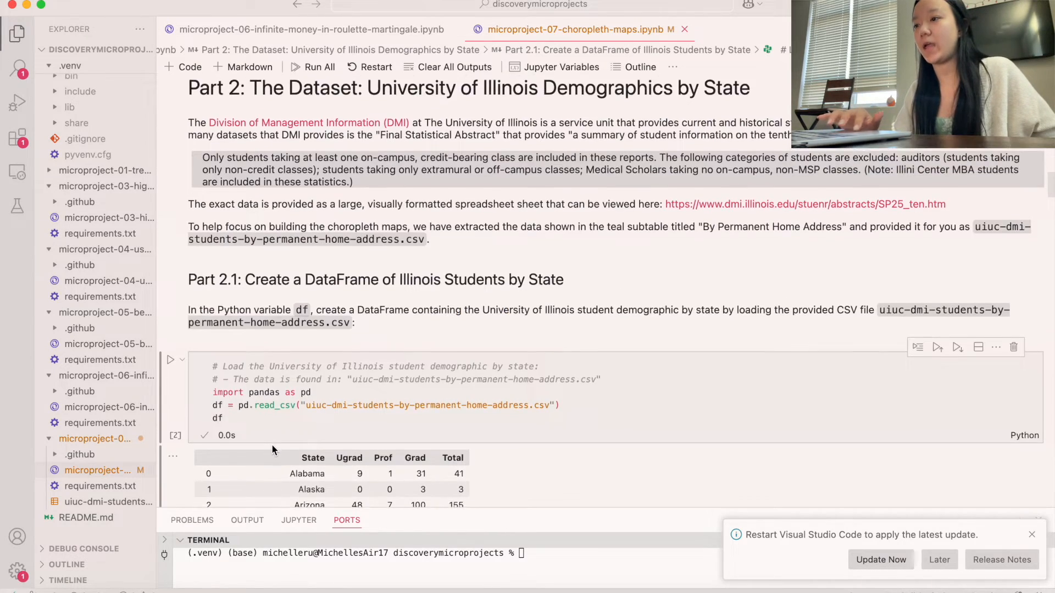
scroll(down, 3)
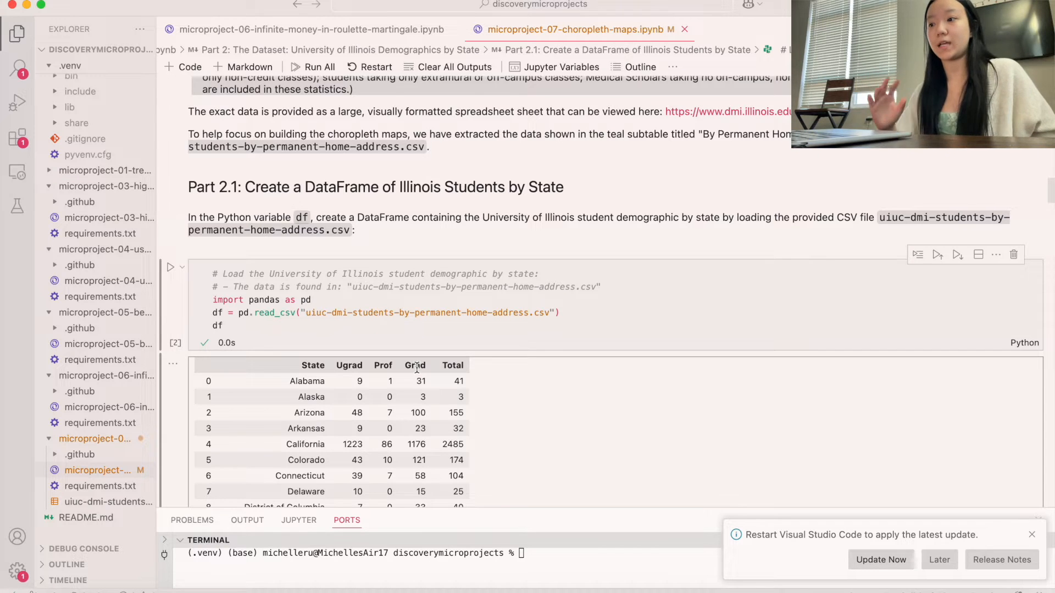
scroll(down, 3)
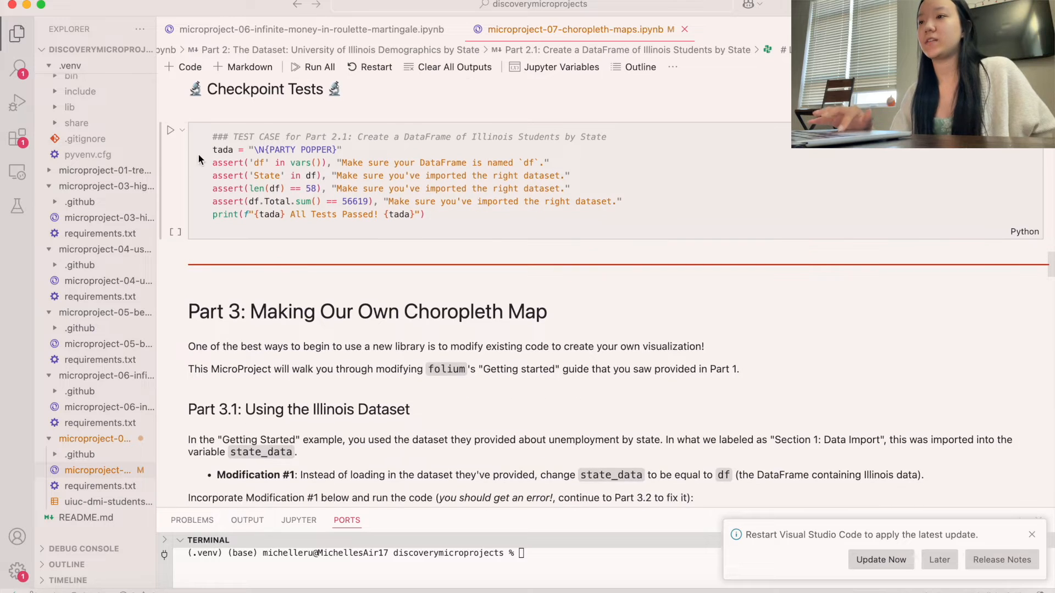
Set state_data = df in the Part 3.1 folium map cell.
scroll(down, 3)
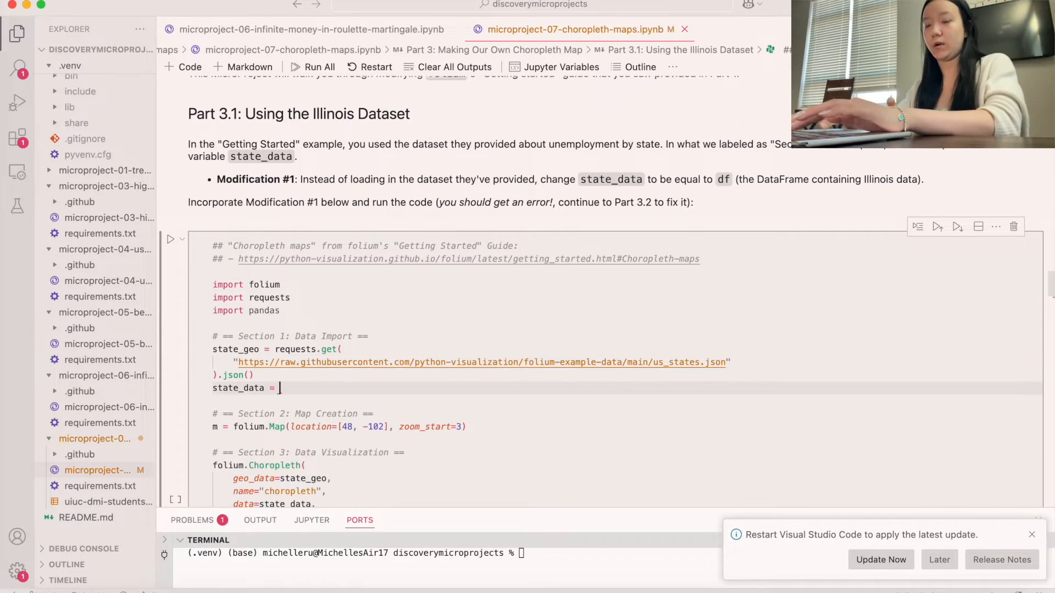
text(df)
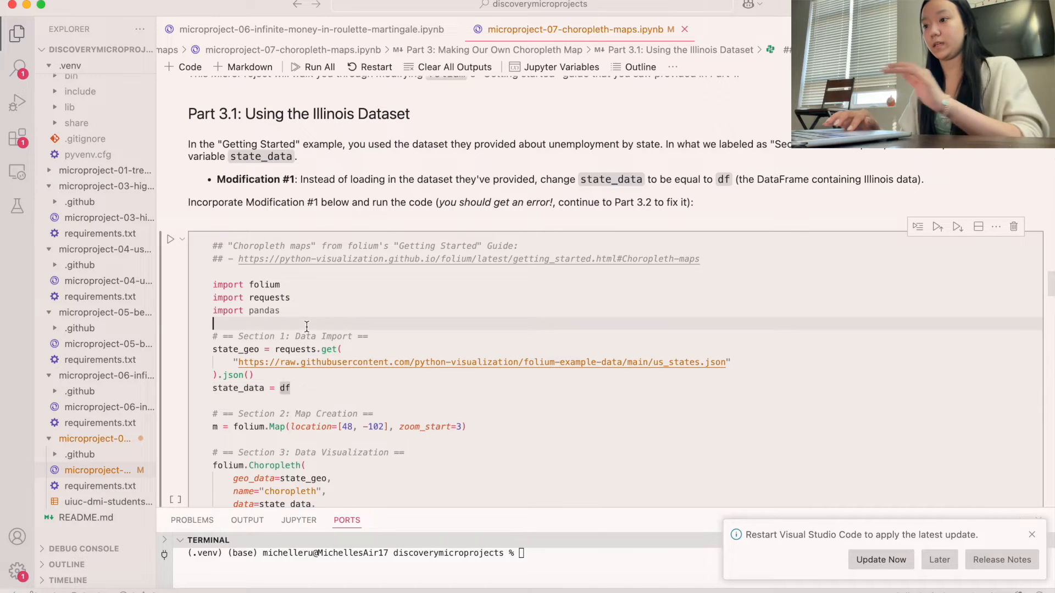
Replace 'Unemployment' with 'Total' in columns= and rerun the map cell.
scroll(down, 3)
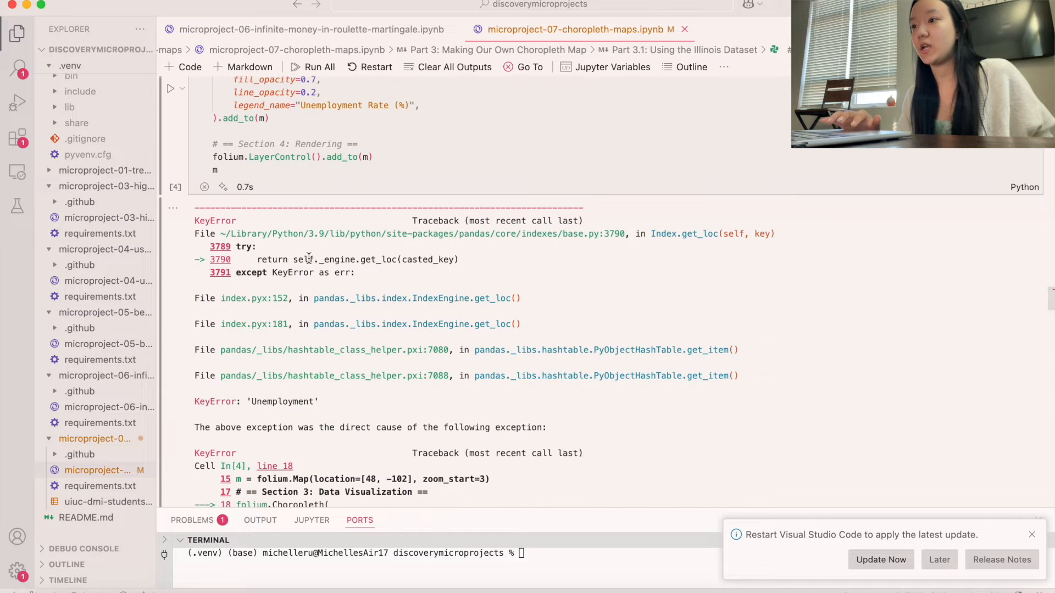
scroll(down, 3)
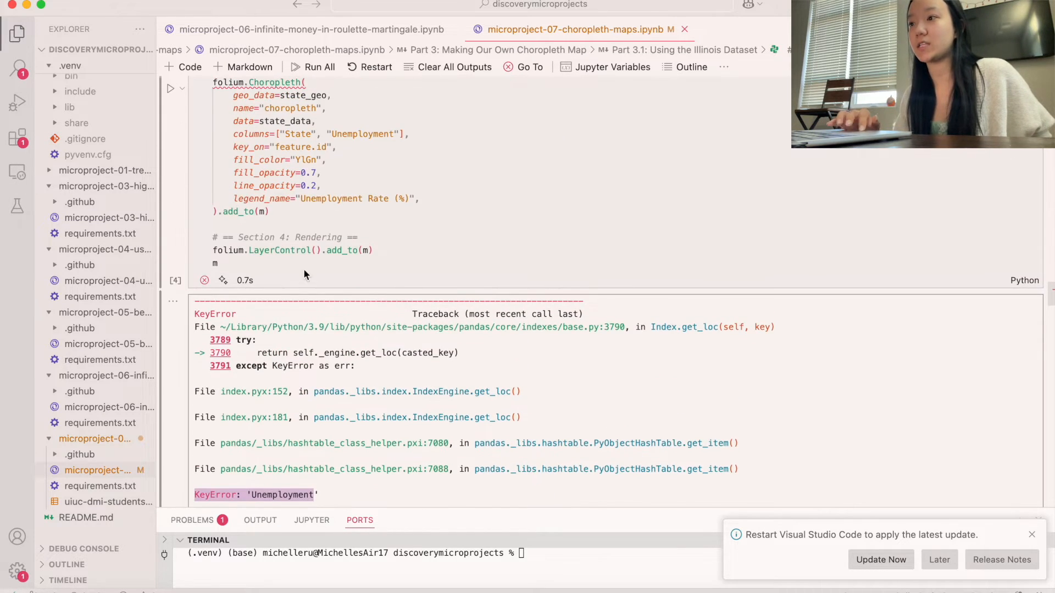
scroll(down, 3)
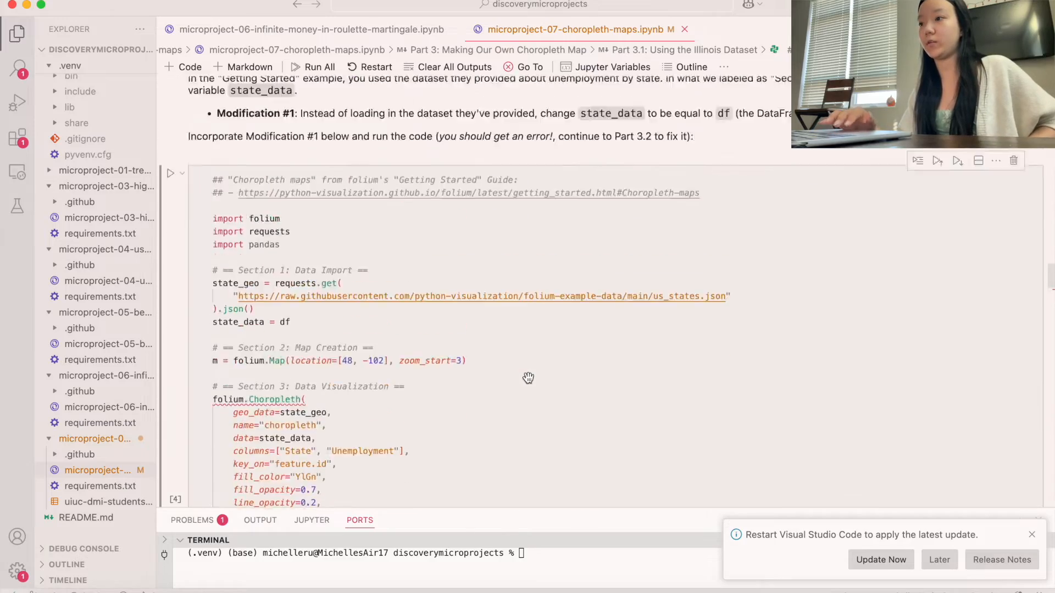
scroll(down, 3)
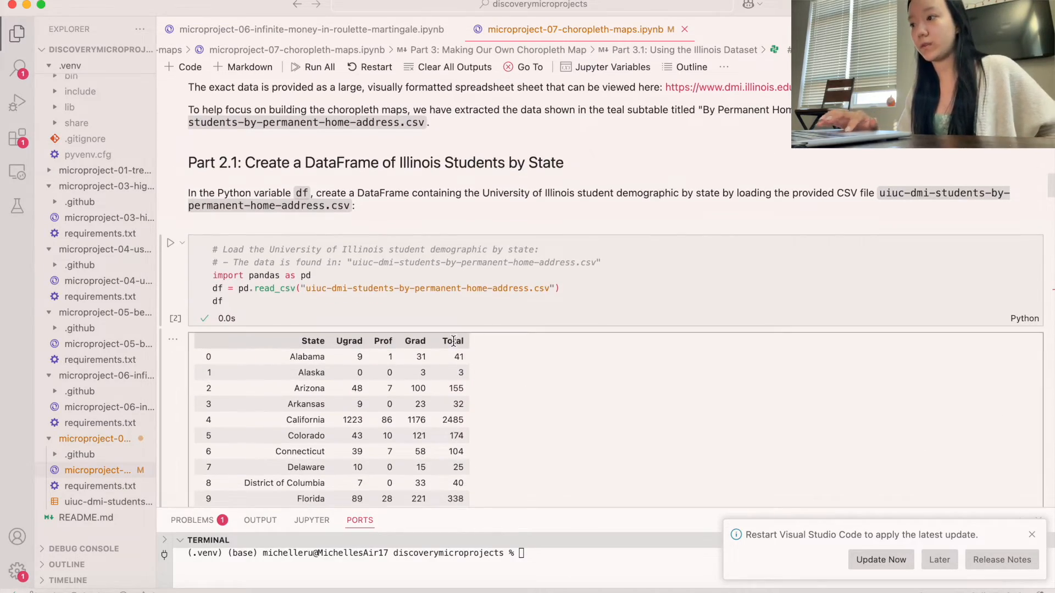
scroll(down, 3)
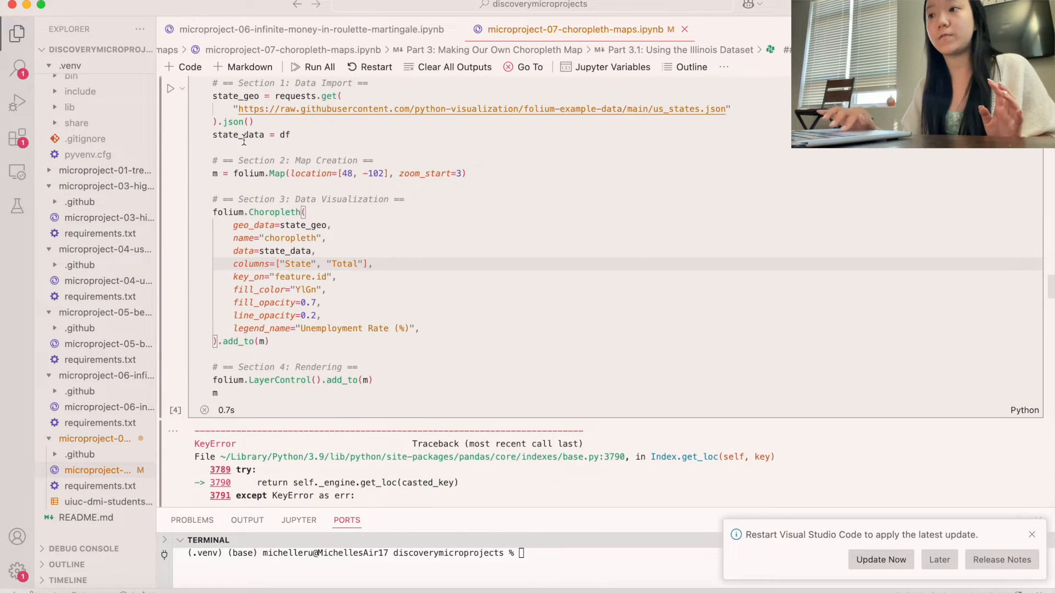
click(312, 66)
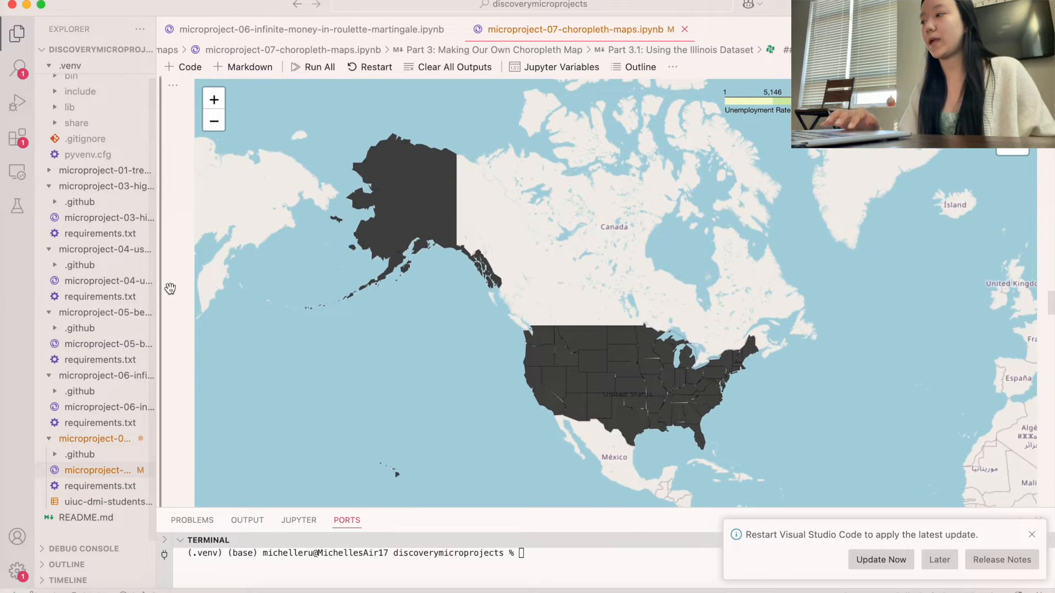
Scroll past the gray map and Part 3.2 to the Part 3.3 key_on explanation.
scroll(down, 3)
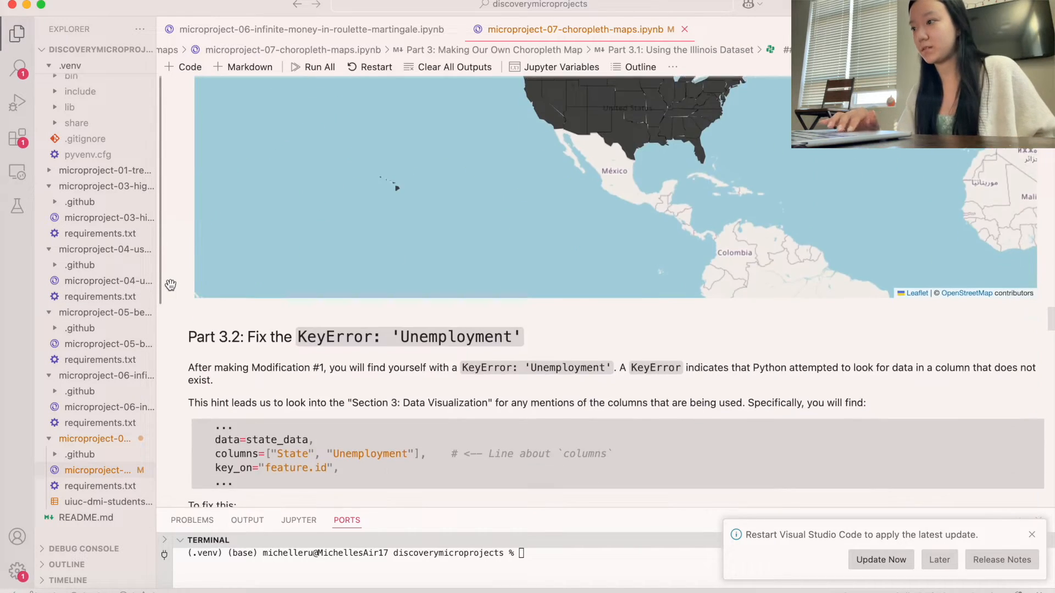
scroll(down, 3)
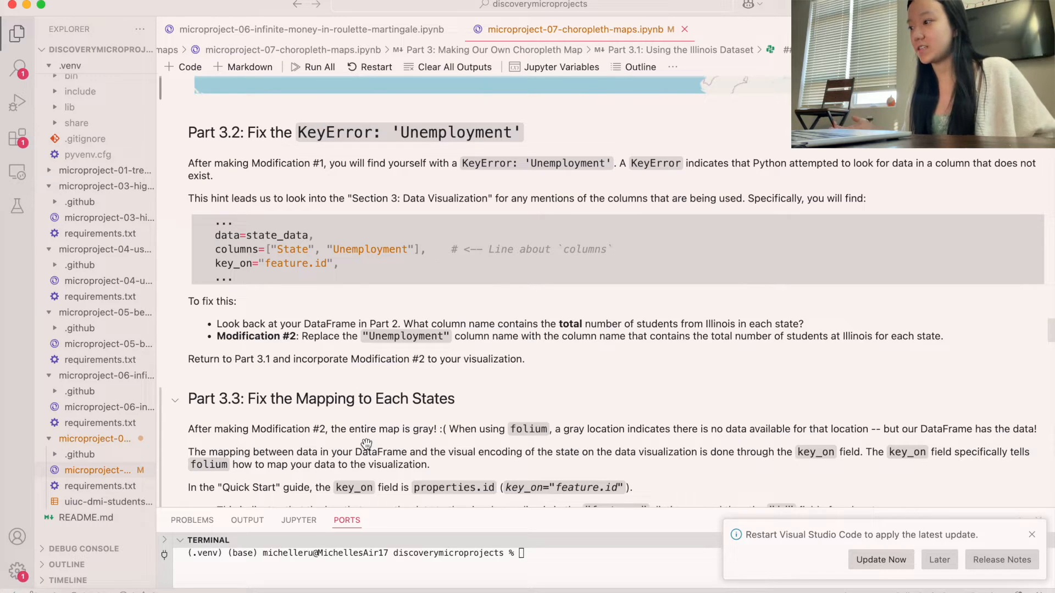
mouse_move(753, 446)
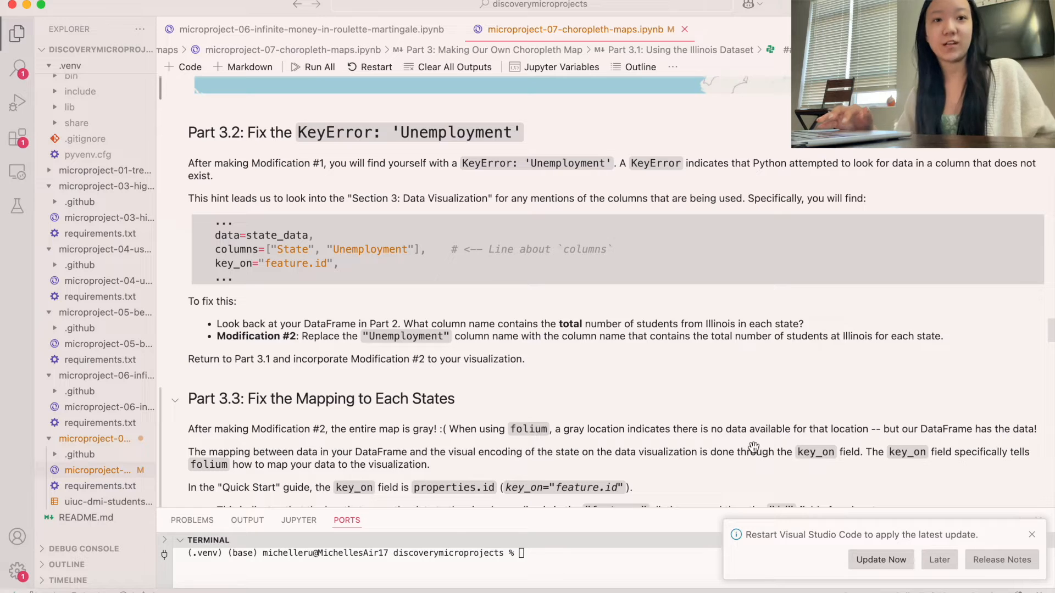
mouse_move(864, 442)
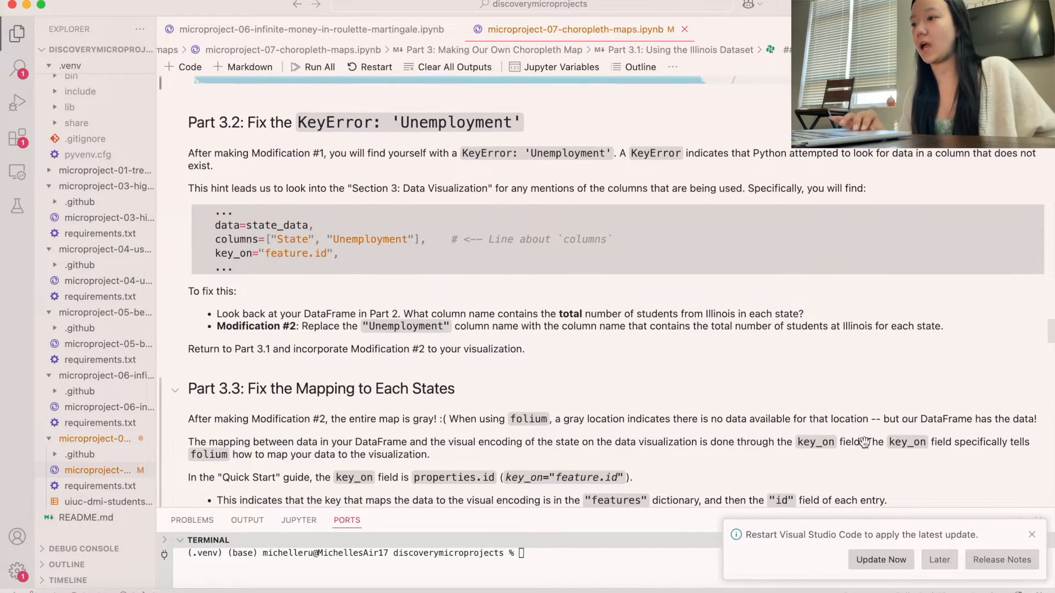
scroll(down, 3)
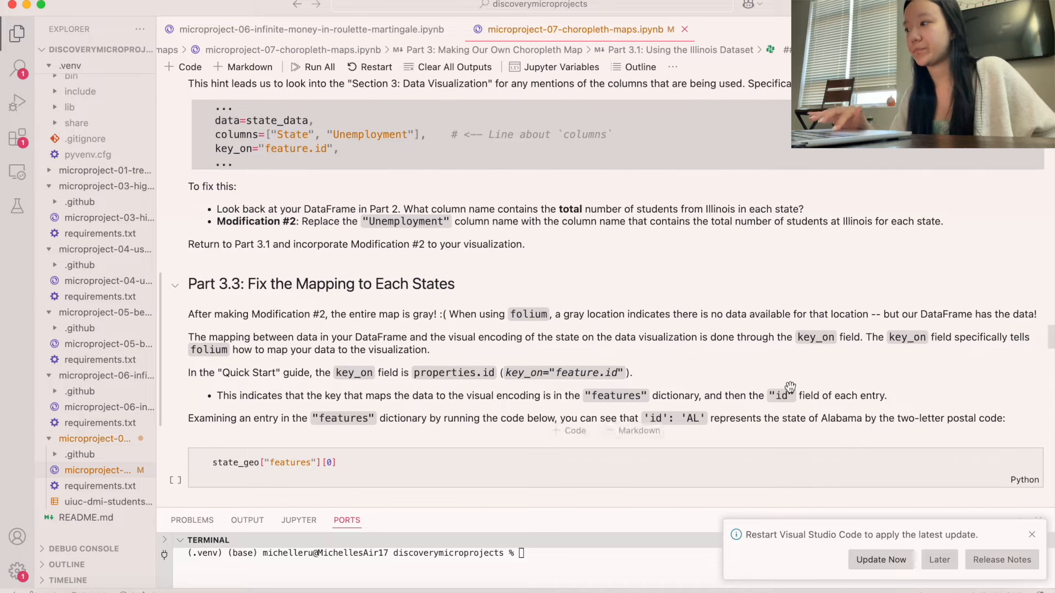
scroll(down, 3)
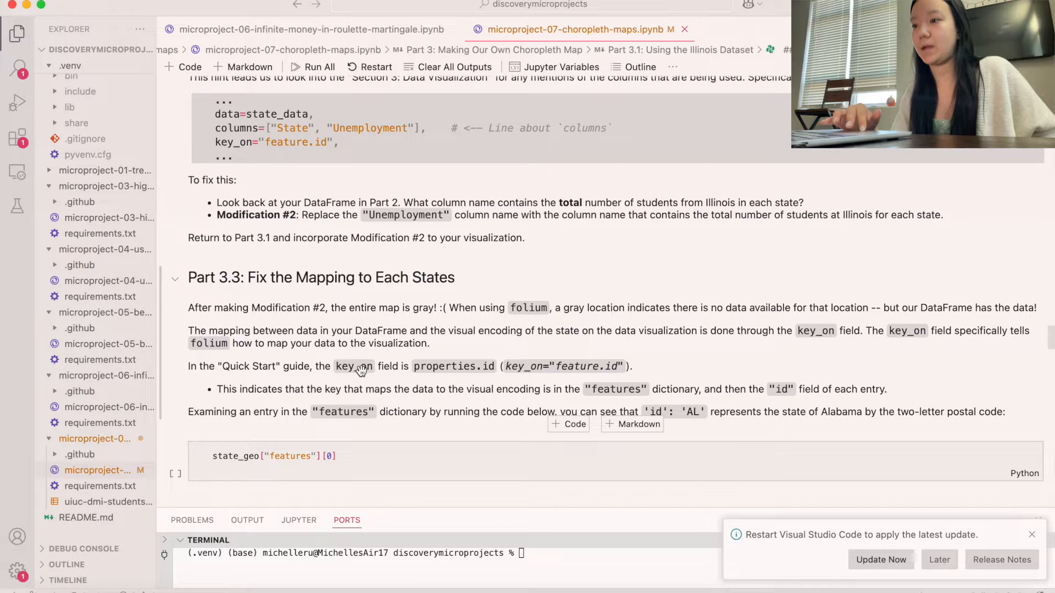
scroll(down, 3)
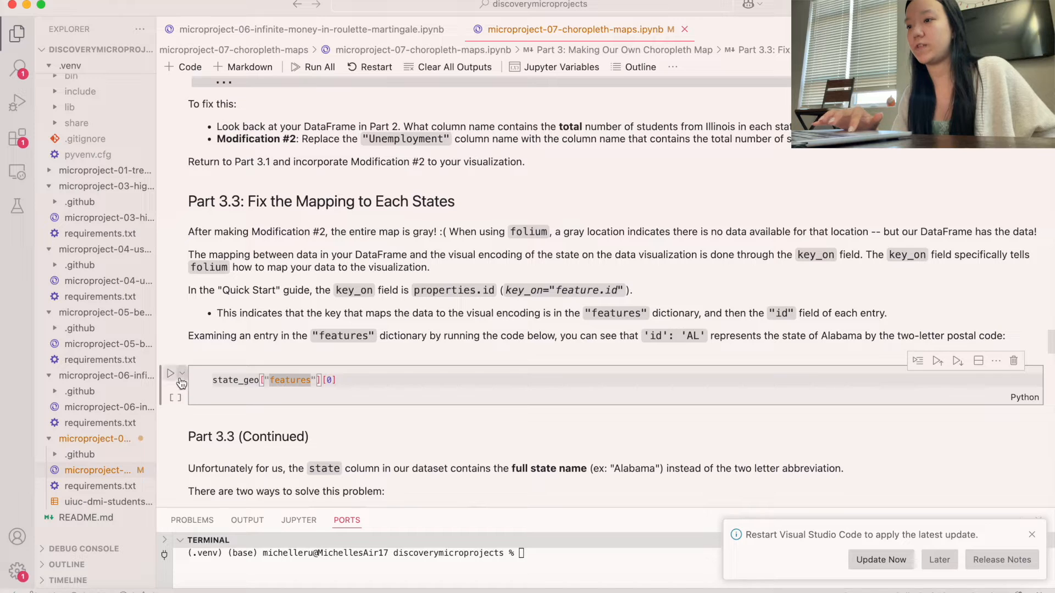
Run state_geo["features"][0] and inspect Alabama's id AL and properties name.
click(171, 374)
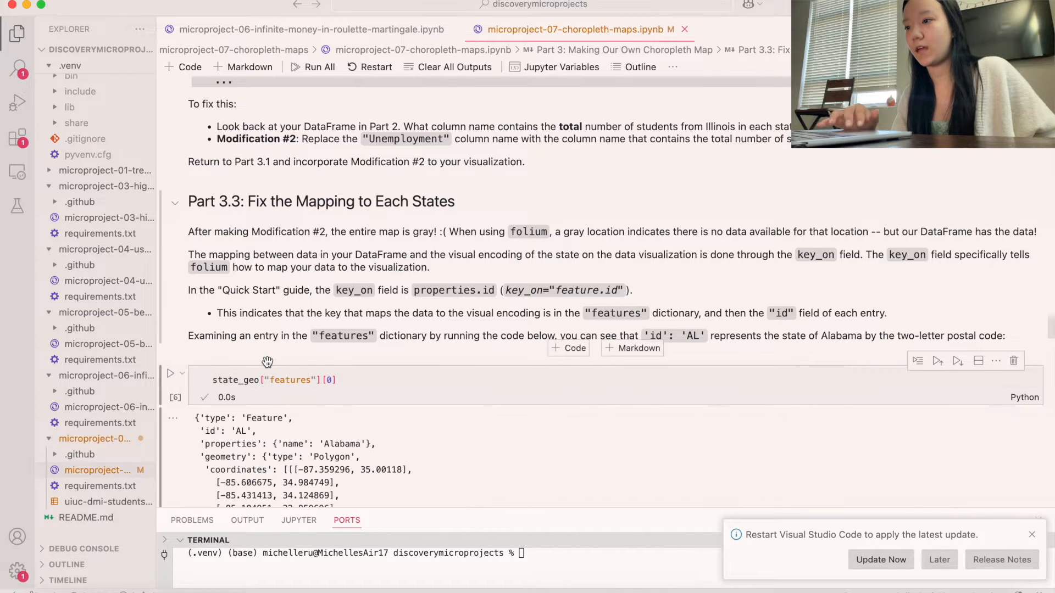
scroll(down, 3)
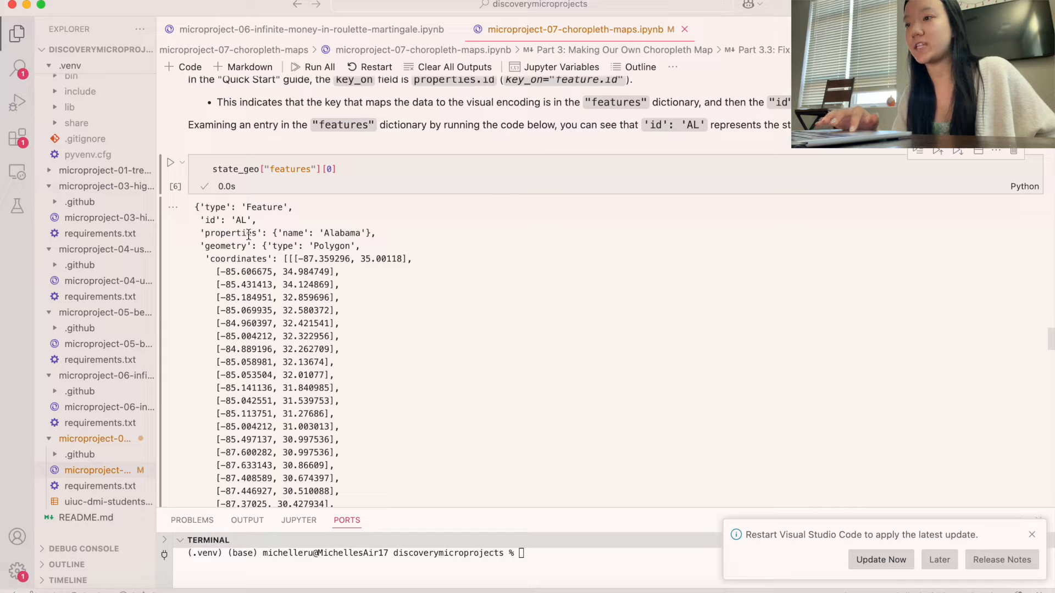
double_click(241, 220)
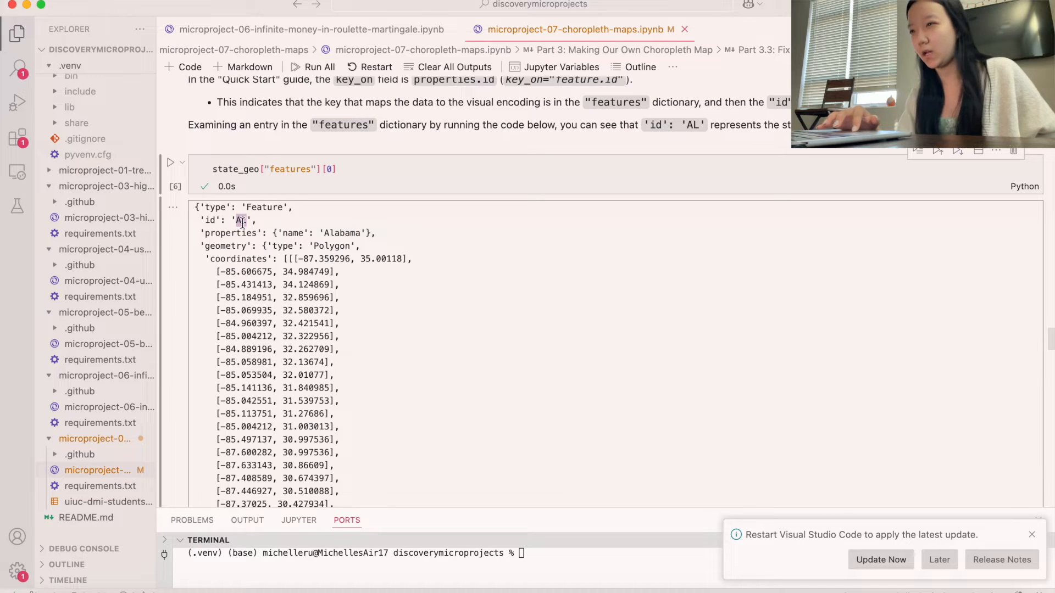
scroll(down, 3)
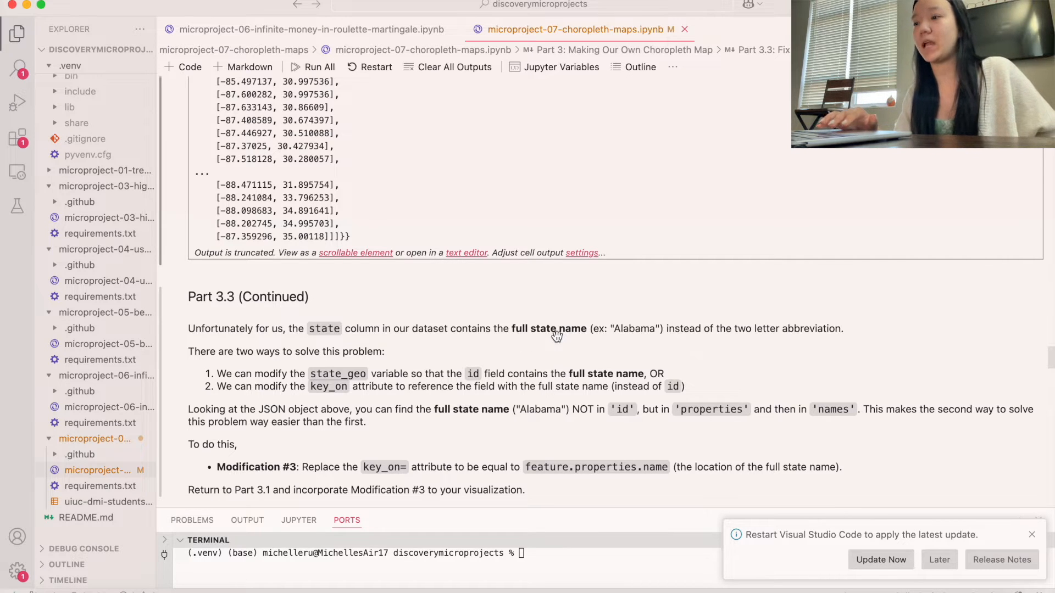
scroll(down, 3)
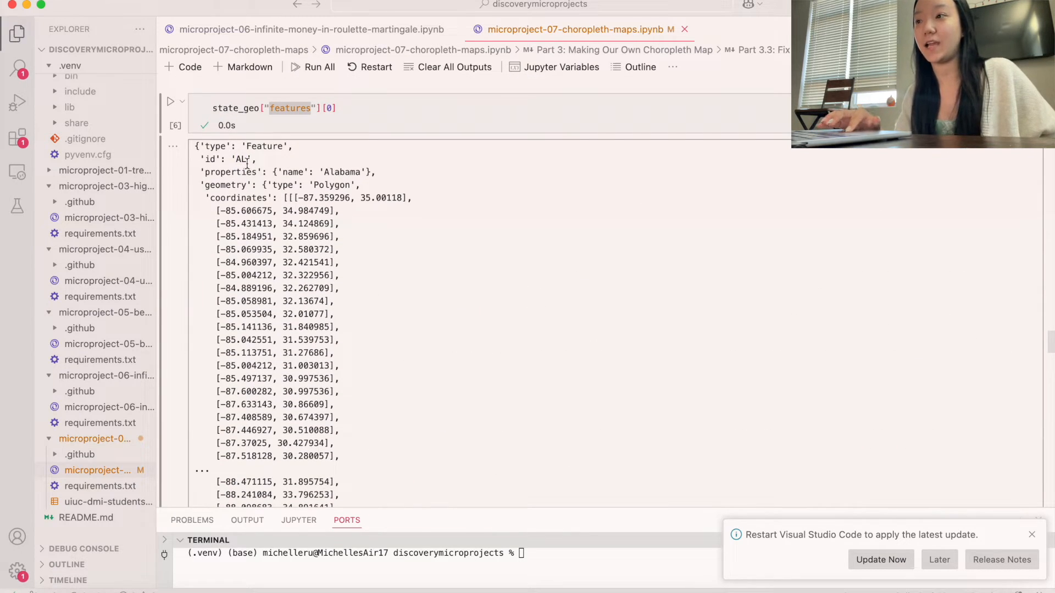
double_click(240, 159)
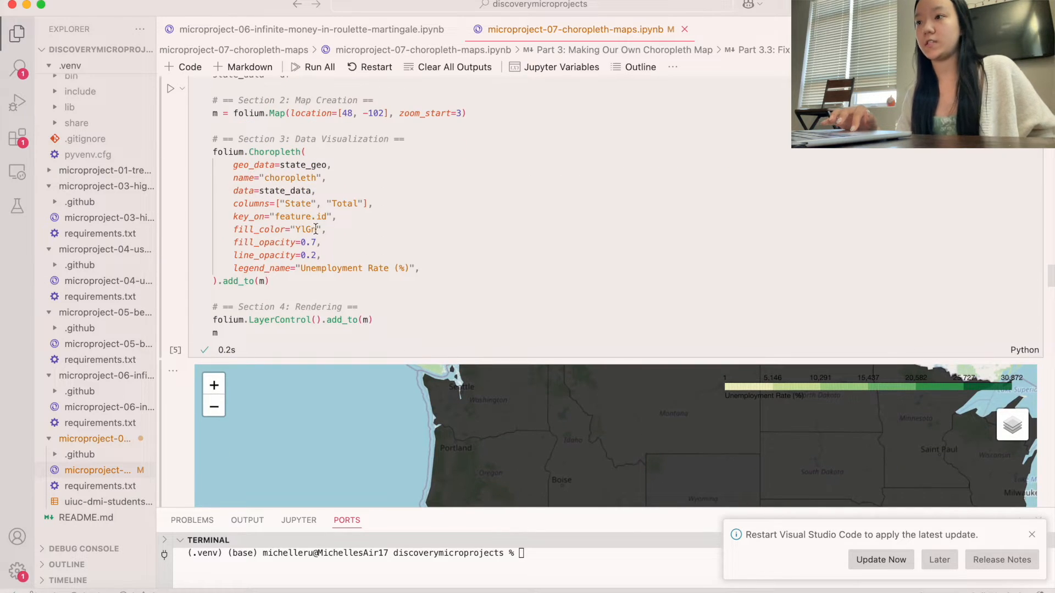
Change key_on to feature.properties.name and rerun the map cell.
double_click(321, 216)
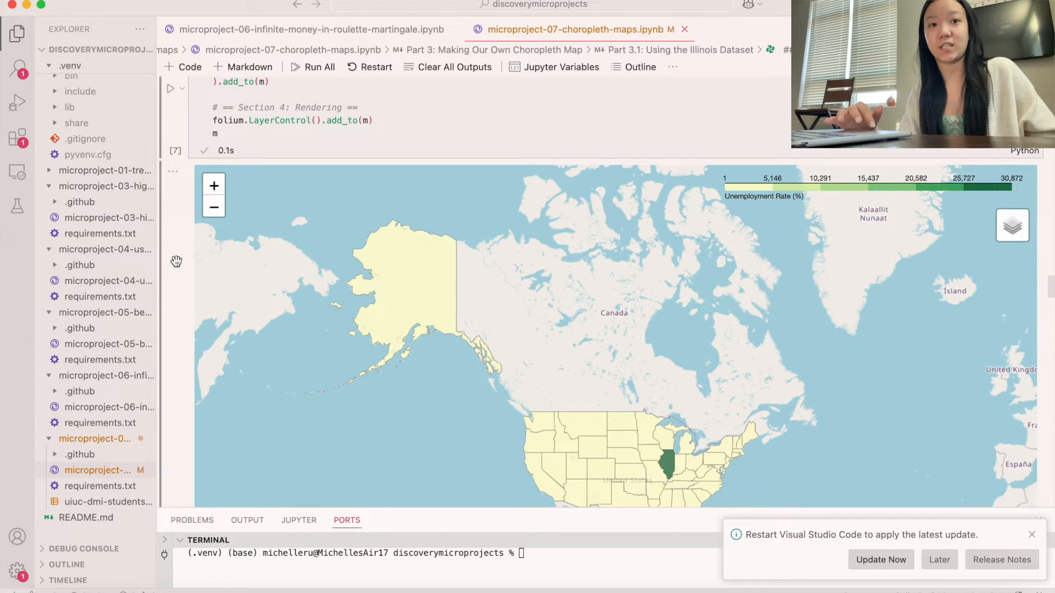
scroll(down, 3)
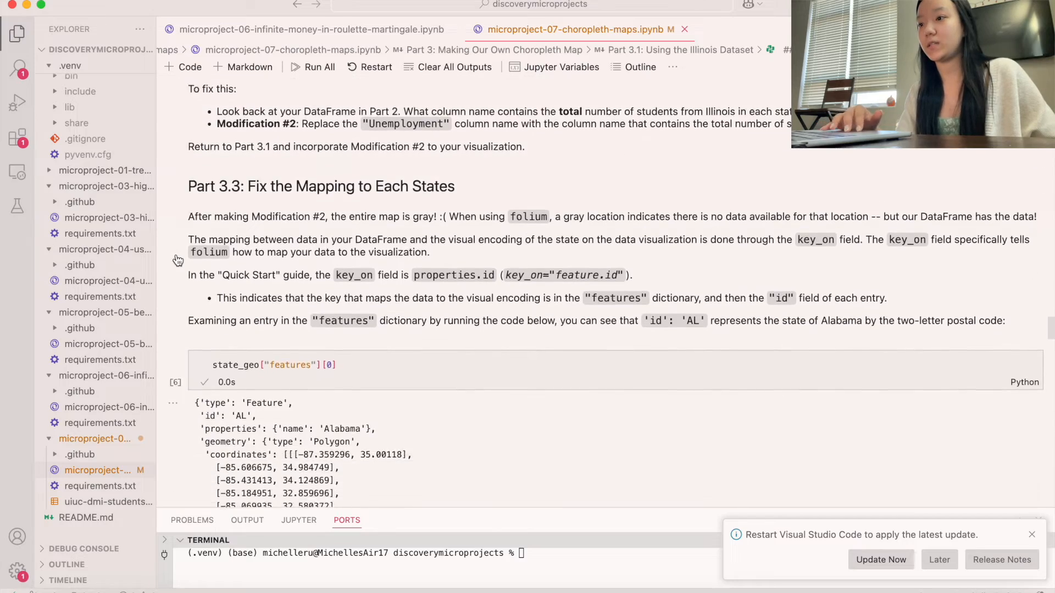
Scroll through Part 3.2 to the Part 3.4 legend instructions.
scroll(down, 3)
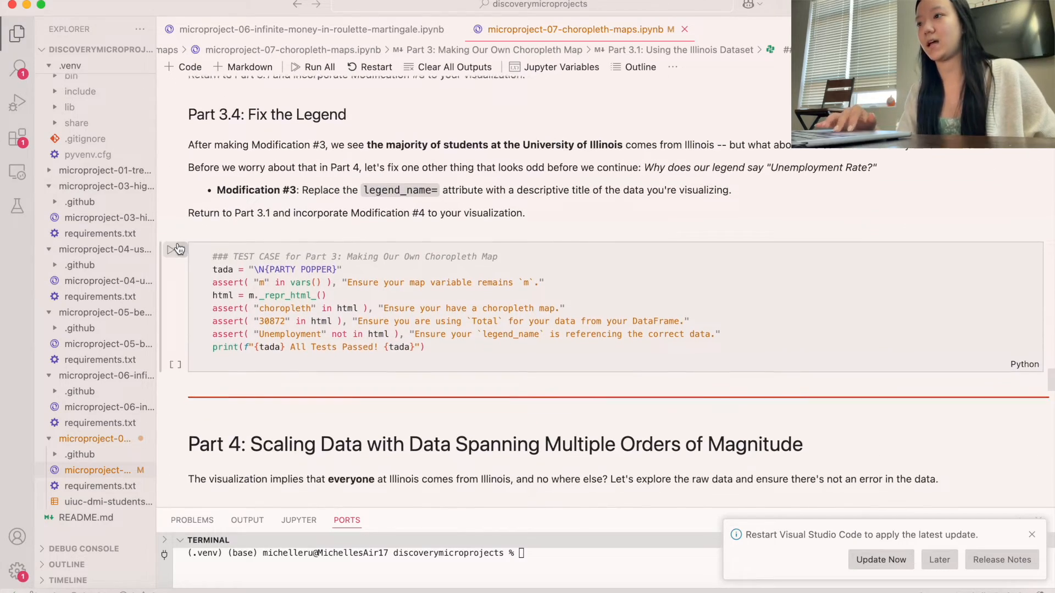
scroll(down, 3)
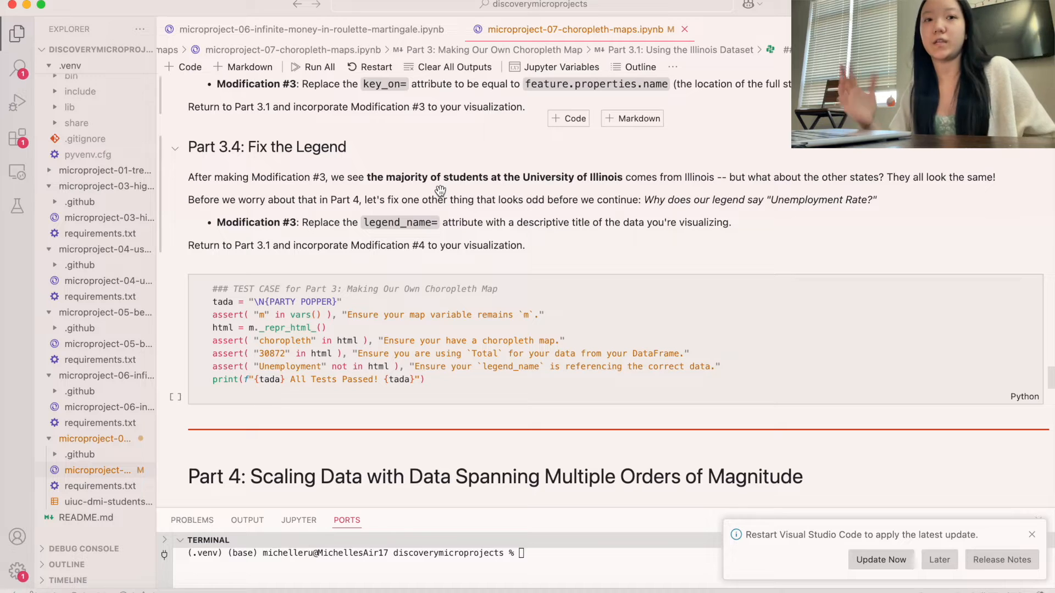
scroll(down, 3)
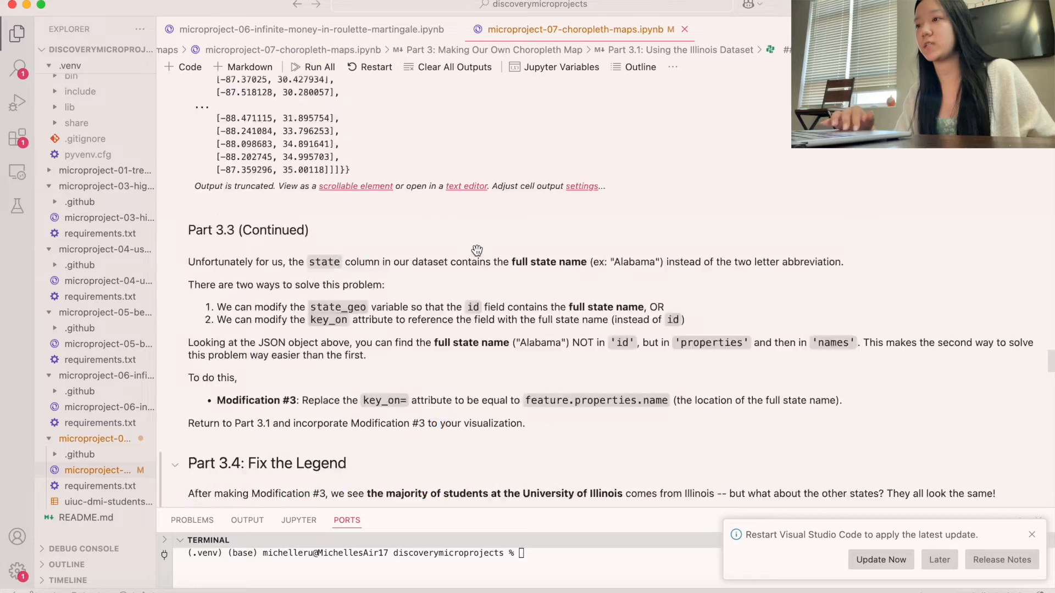
scroll(down, 3)
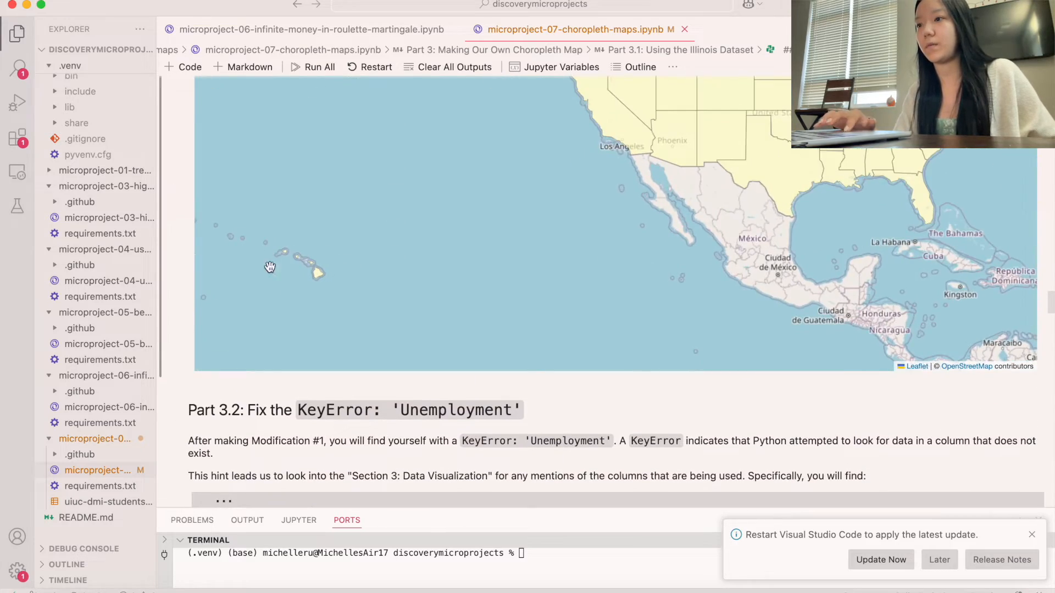
scroll(down, 3)
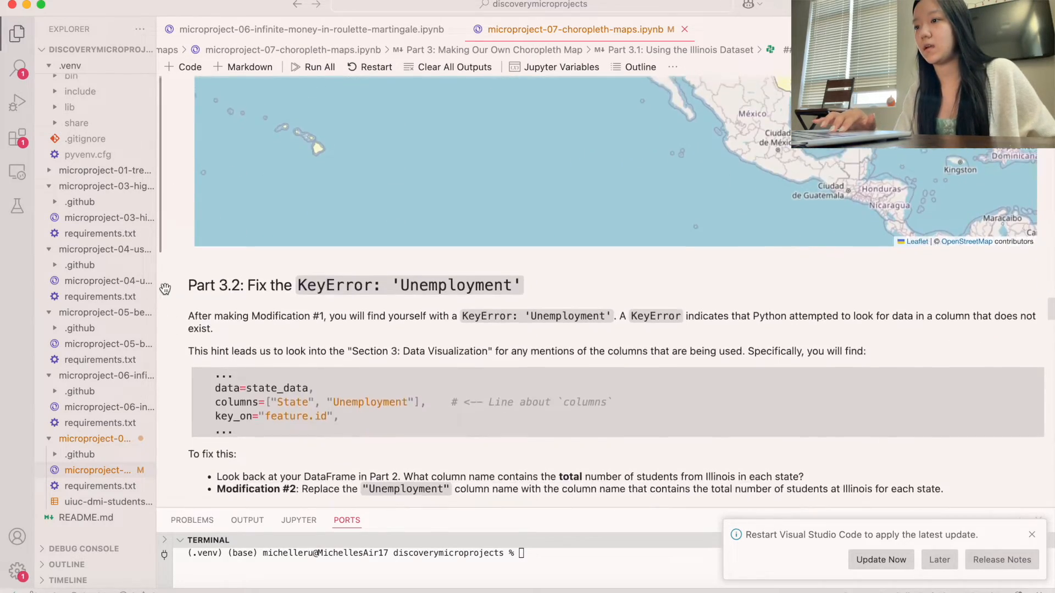
scroll(down, 3)
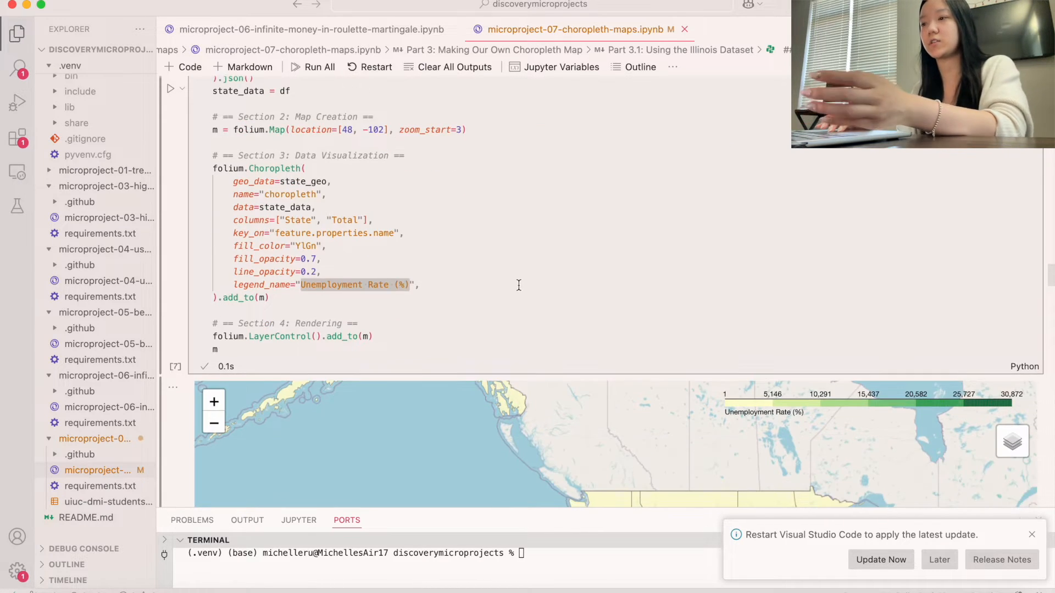
Set legend_name to "University of Illinois Student Hometowns", rerun the map, and scroll to Part 4.
text(Ui",)
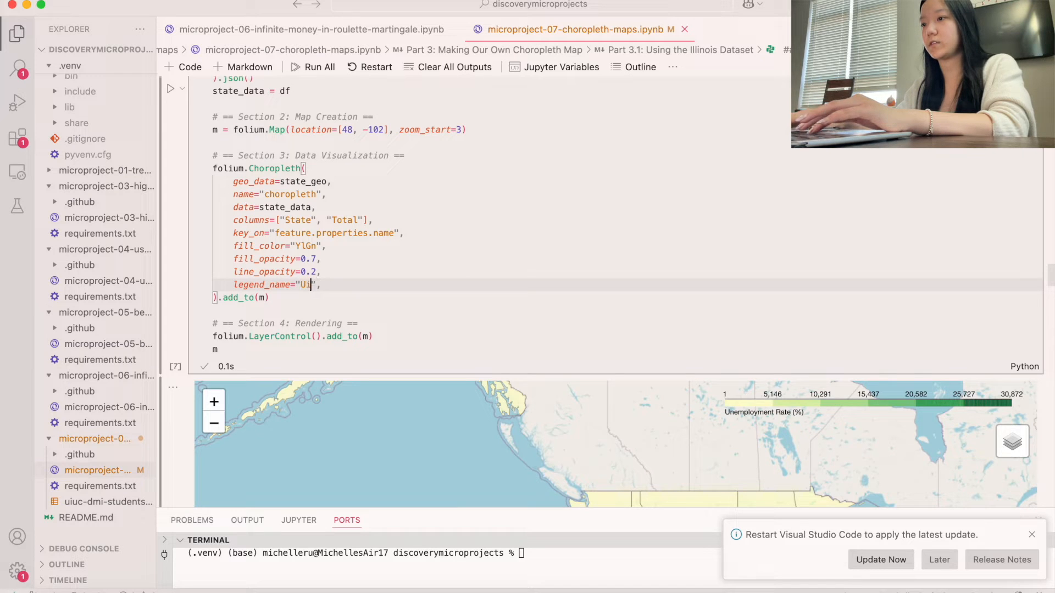
text(niversity of Ill)
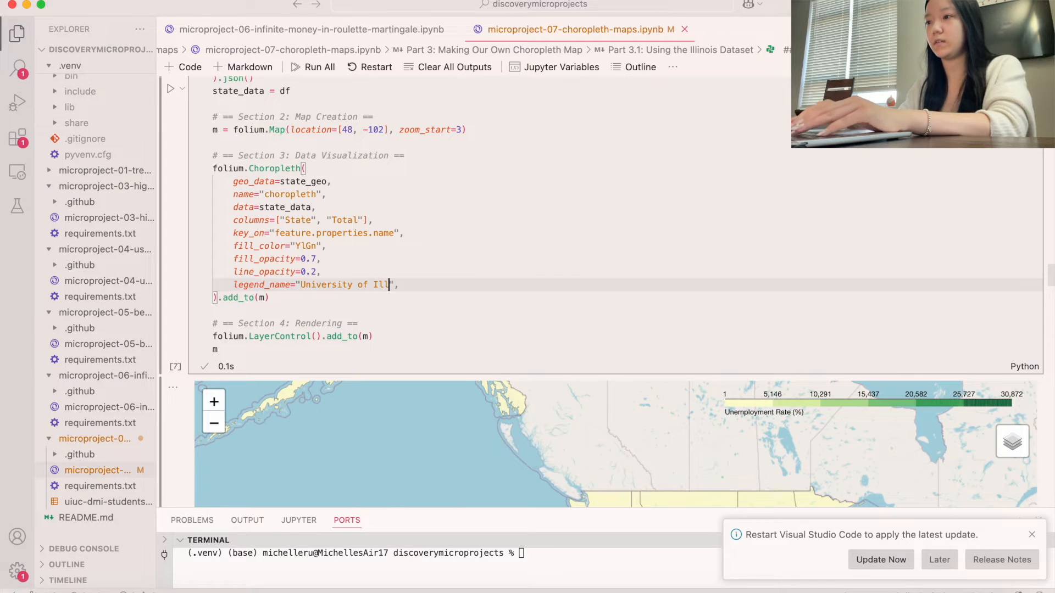
text(Student)
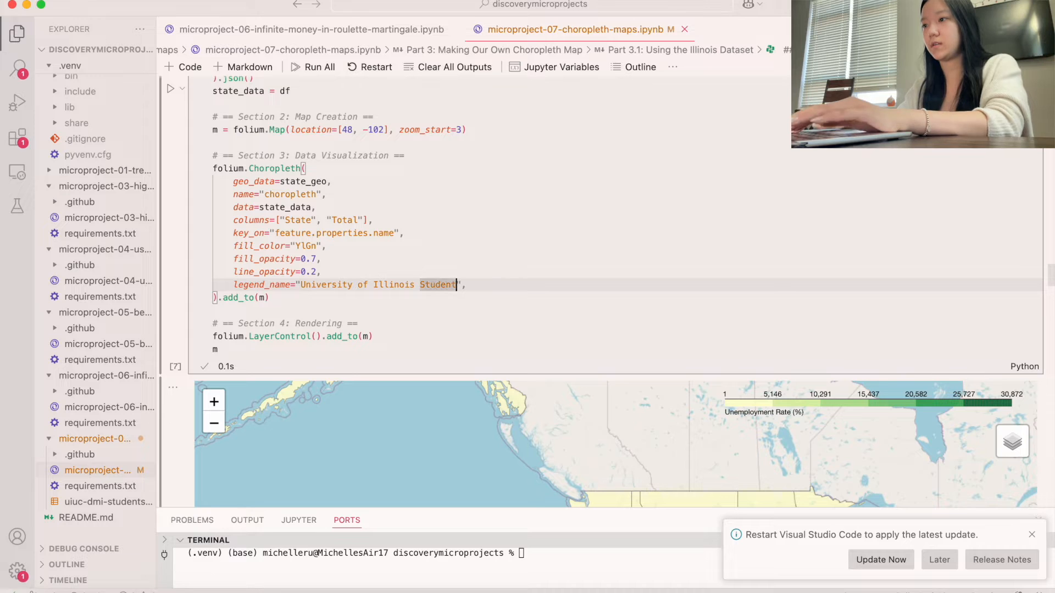
text(Hometowns)
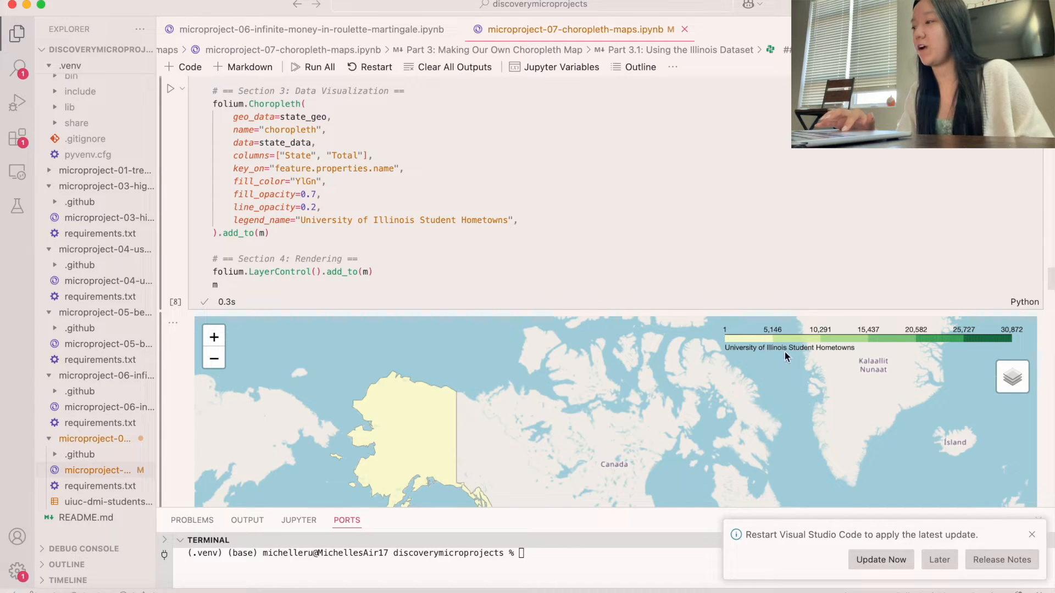
mouse_move(725, 343)
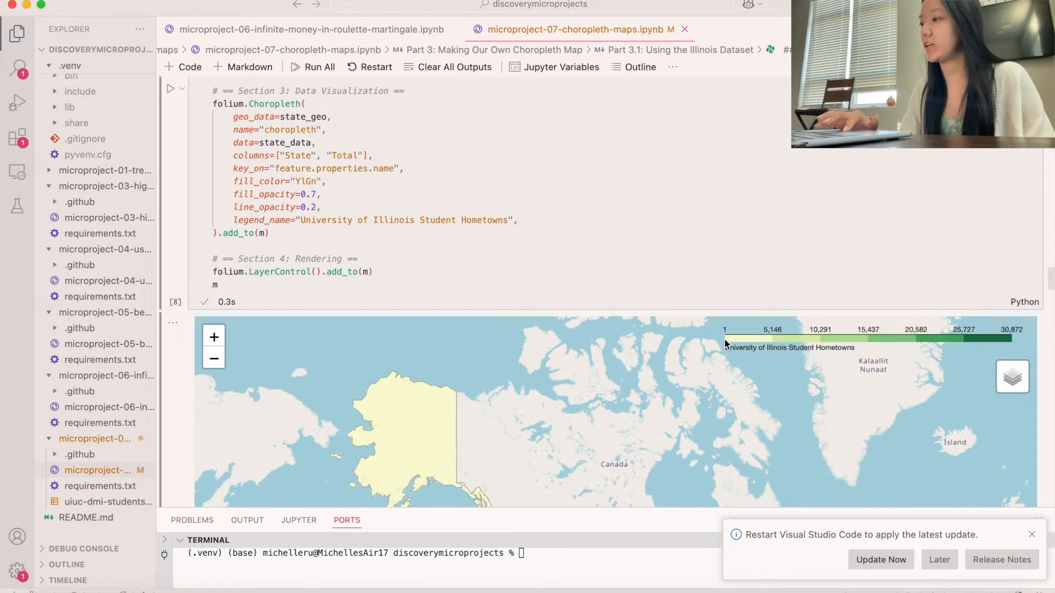
scroll(down, 3)
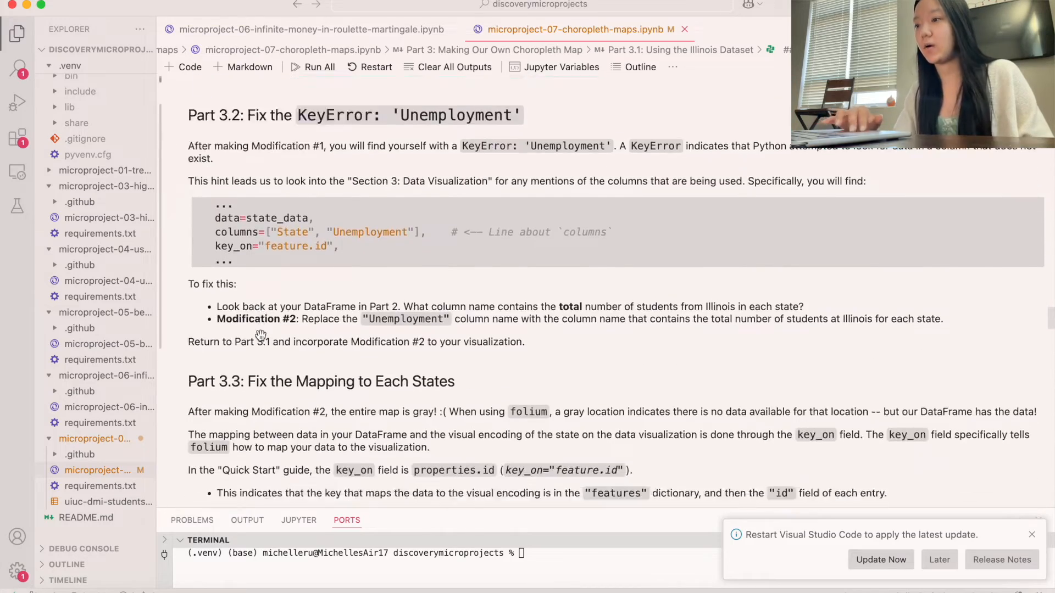
scroll(down, 3)
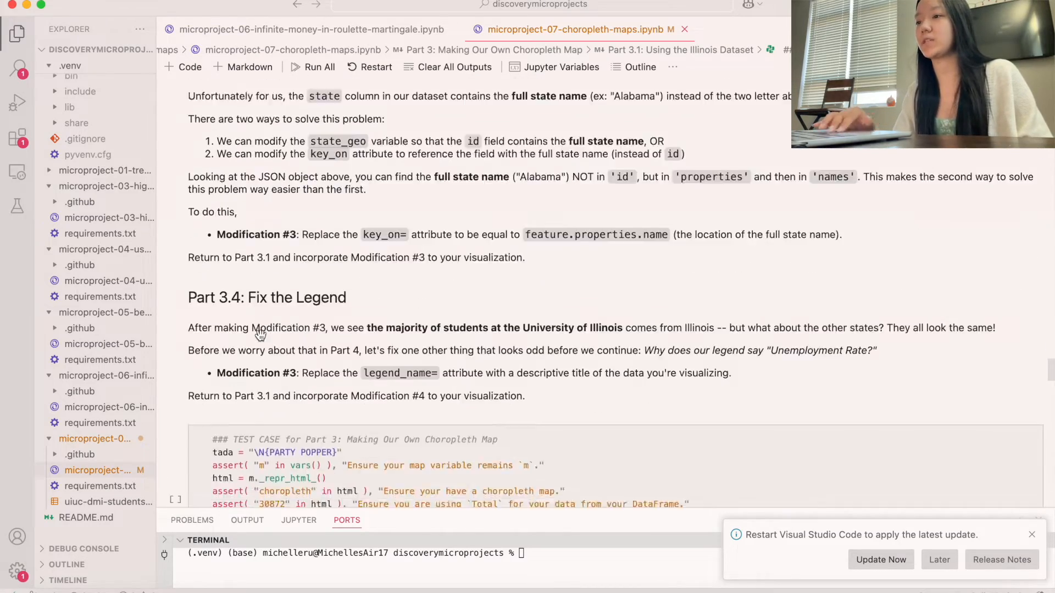
scroll(down, 3)
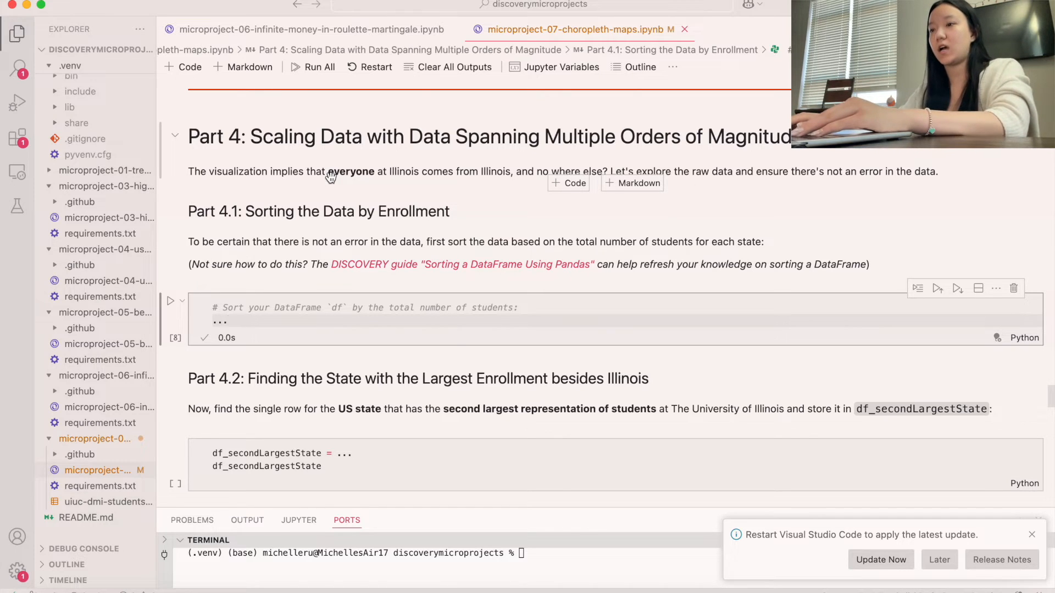
Run df.sort_values("Total") in the Part 4.1 cell and view the sorted table.
text(df.)
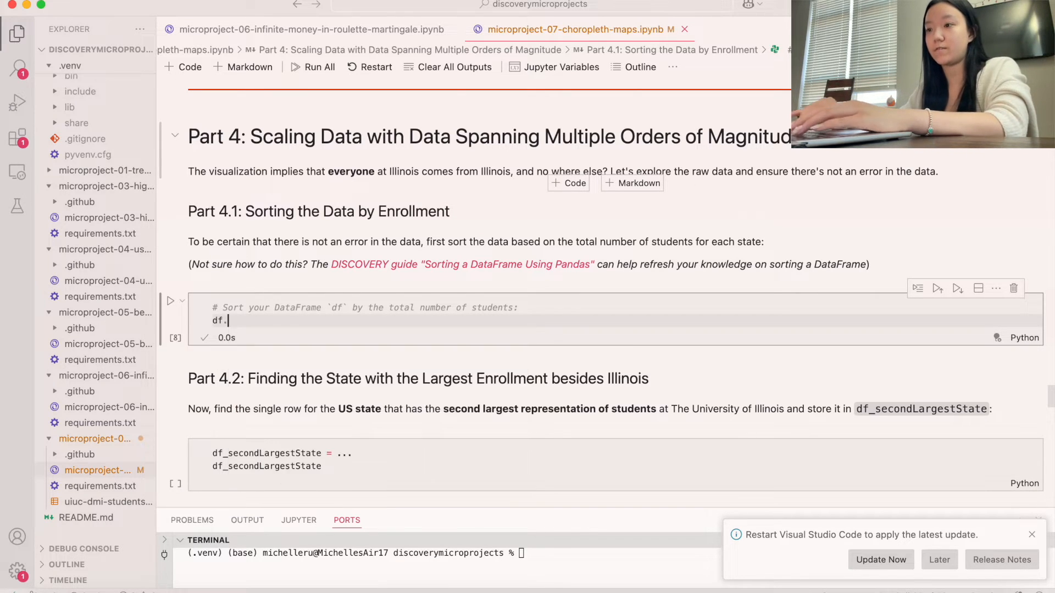
text(sort_value)
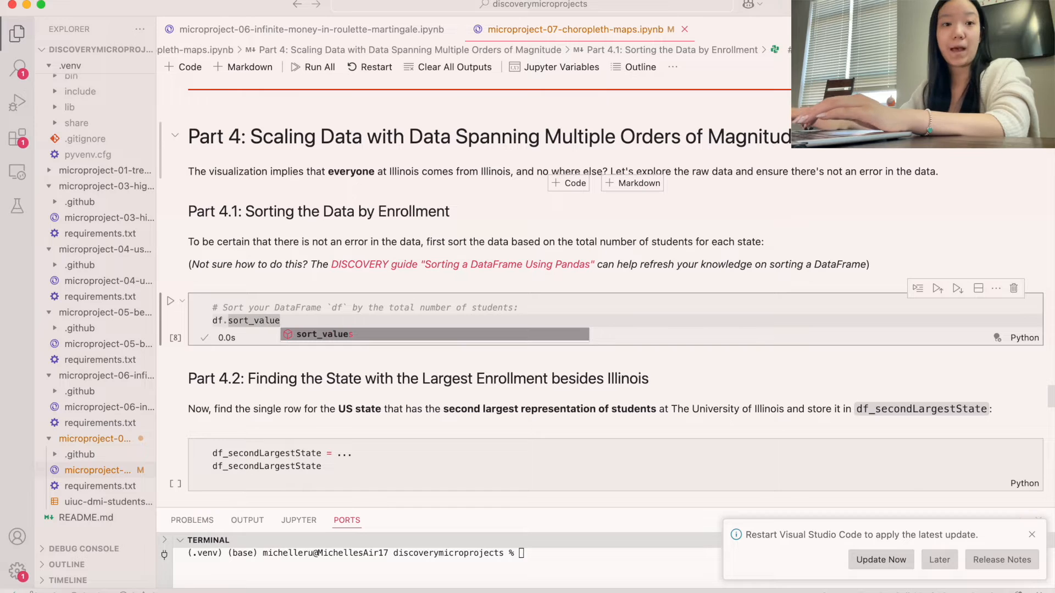
text(s)
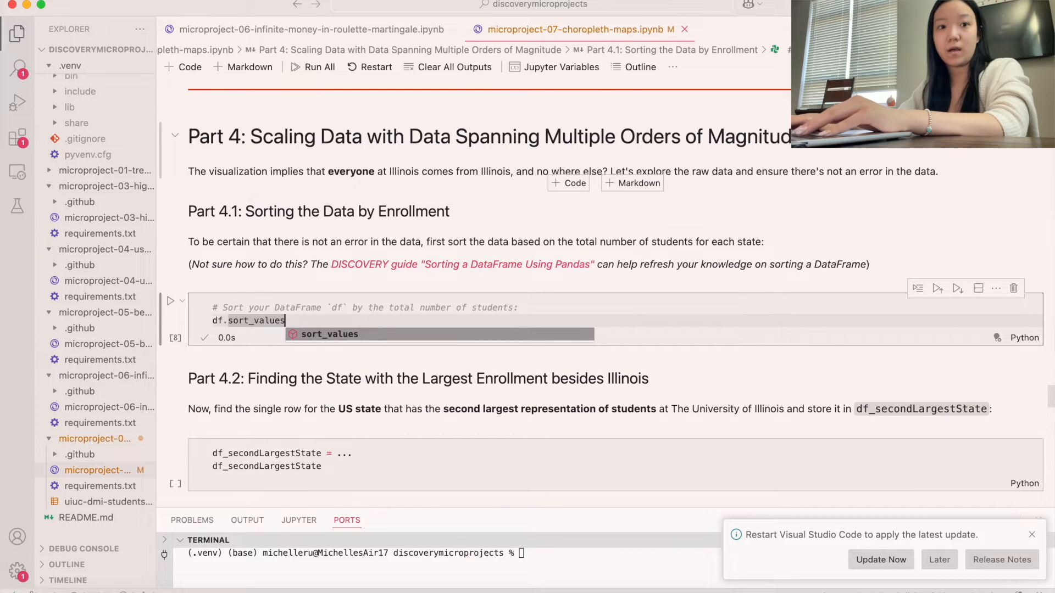
text(("Total)
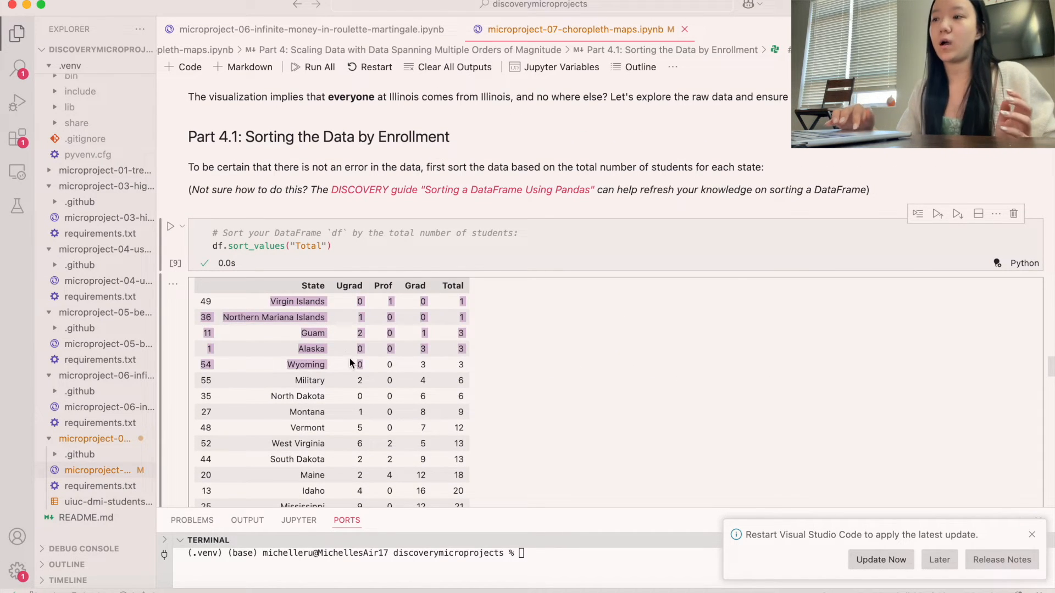
scroll(down, 3)
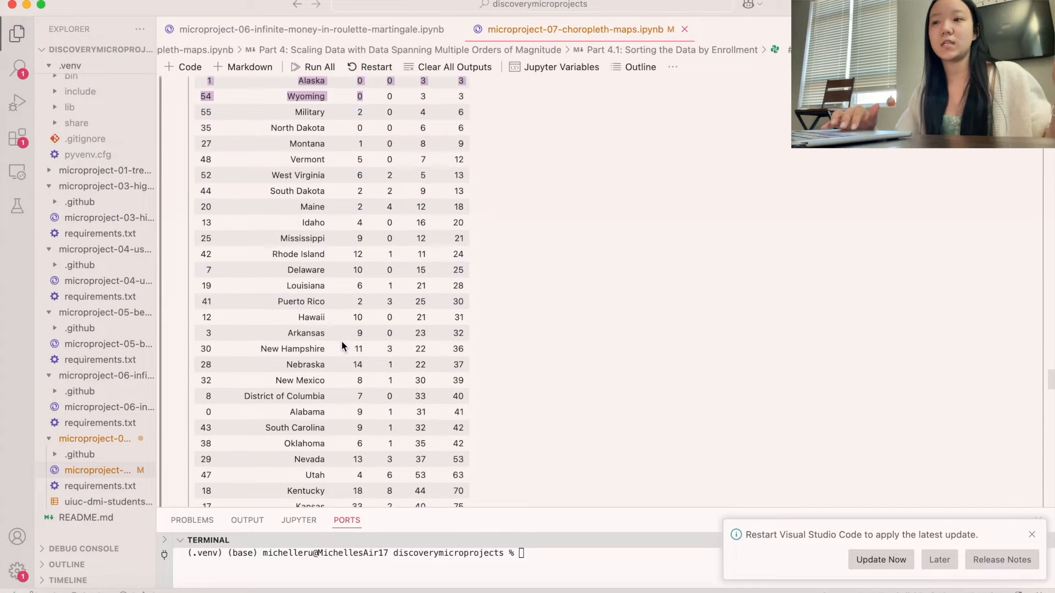
scroll(down, 3)
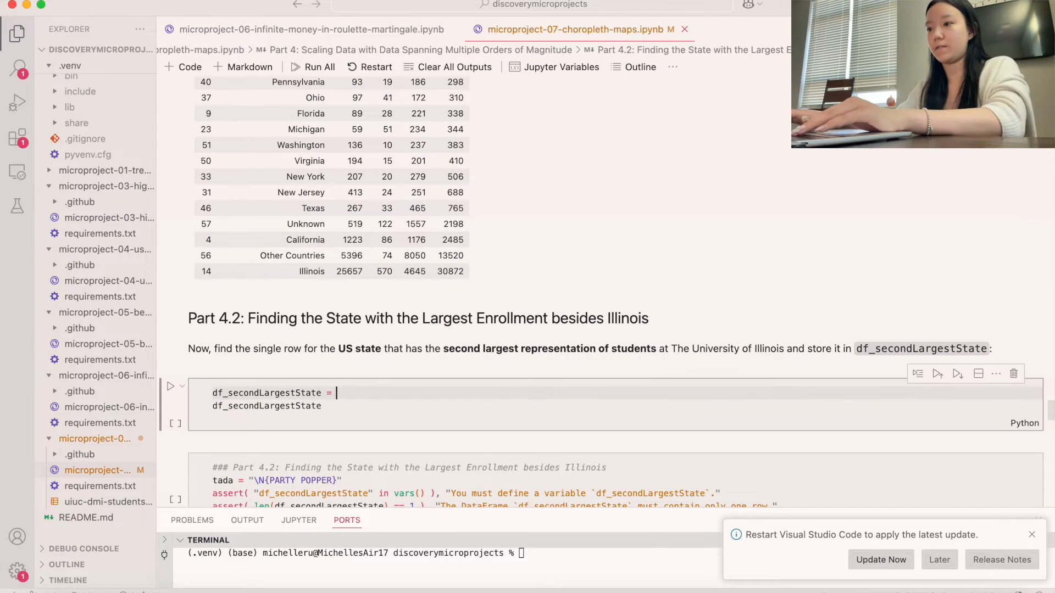
Store df[df["State"] == "California"] as df_secondLargestState, run it, and match California in the sorted table.
text(df [])
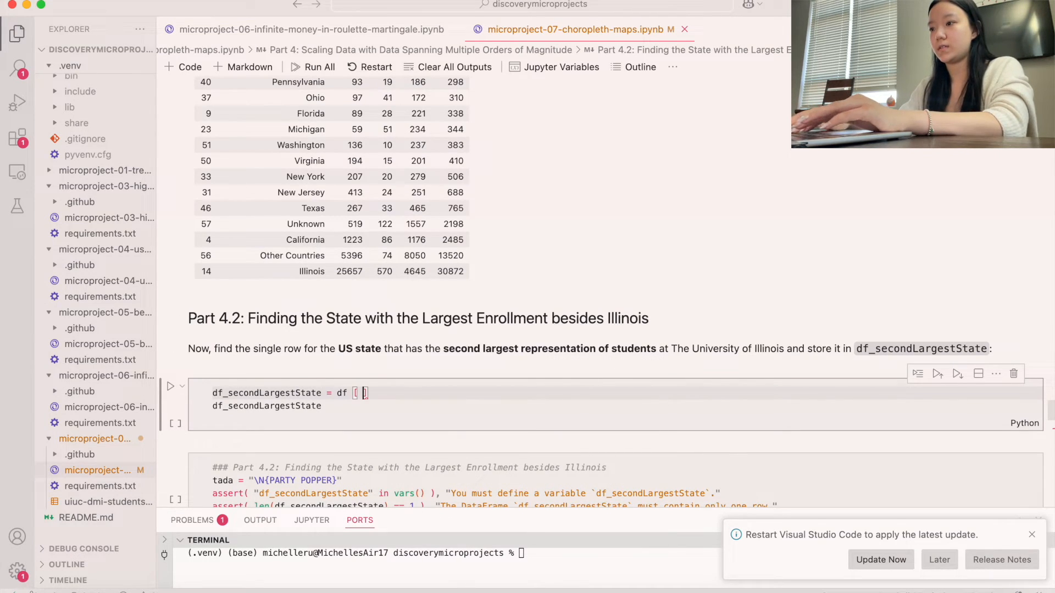
scroll(down, 3)
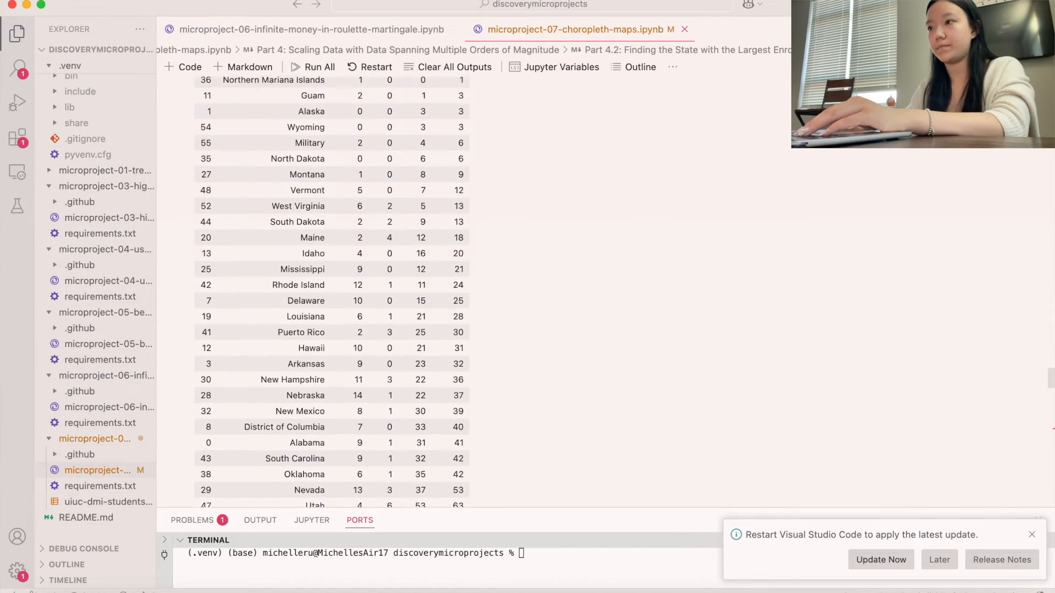
scroll(down, 3)
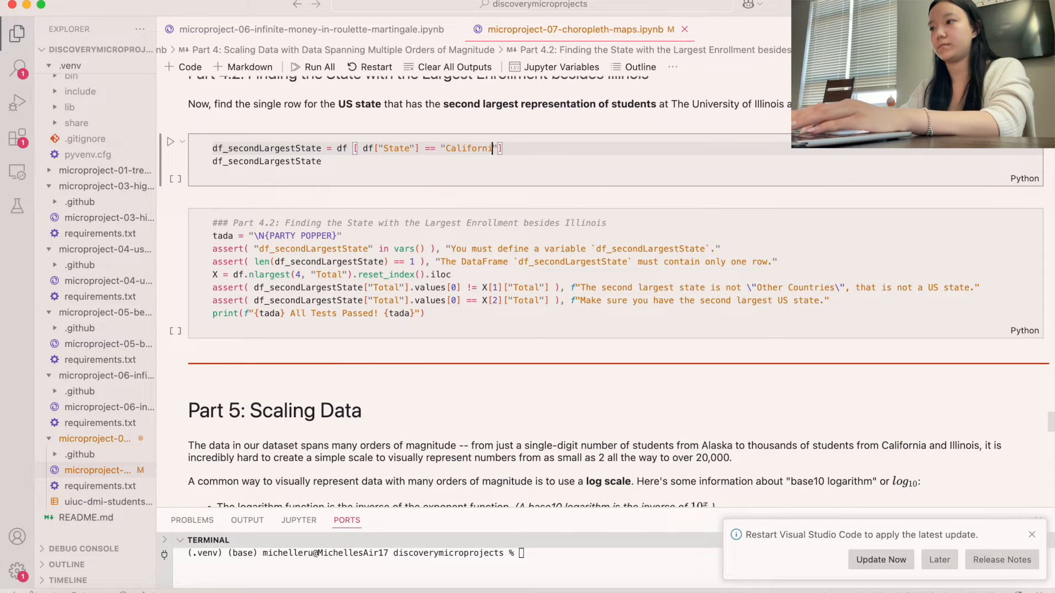
click(173, 141)
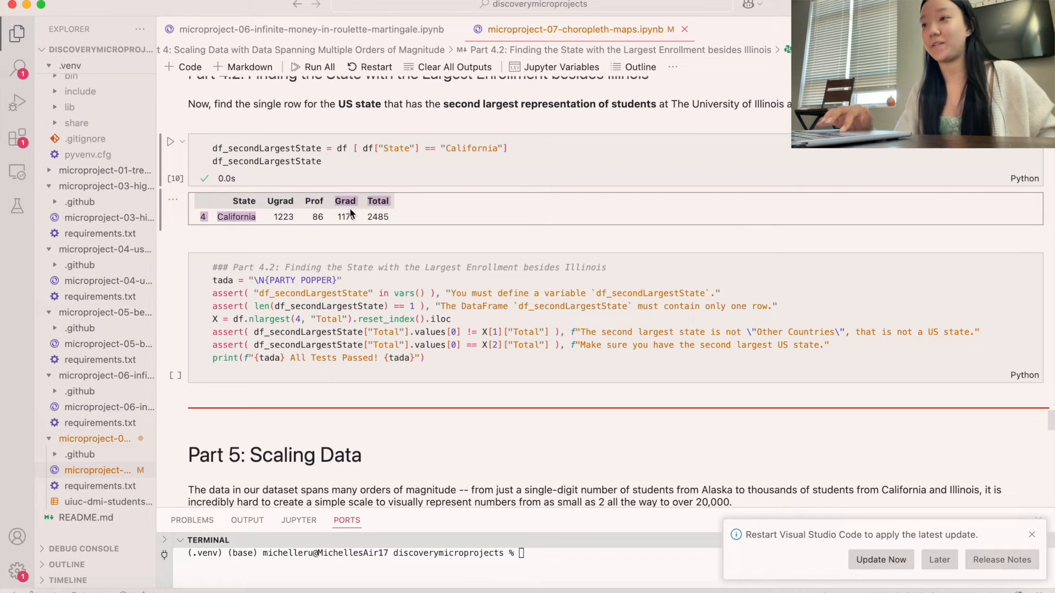
scroll(down, 3)
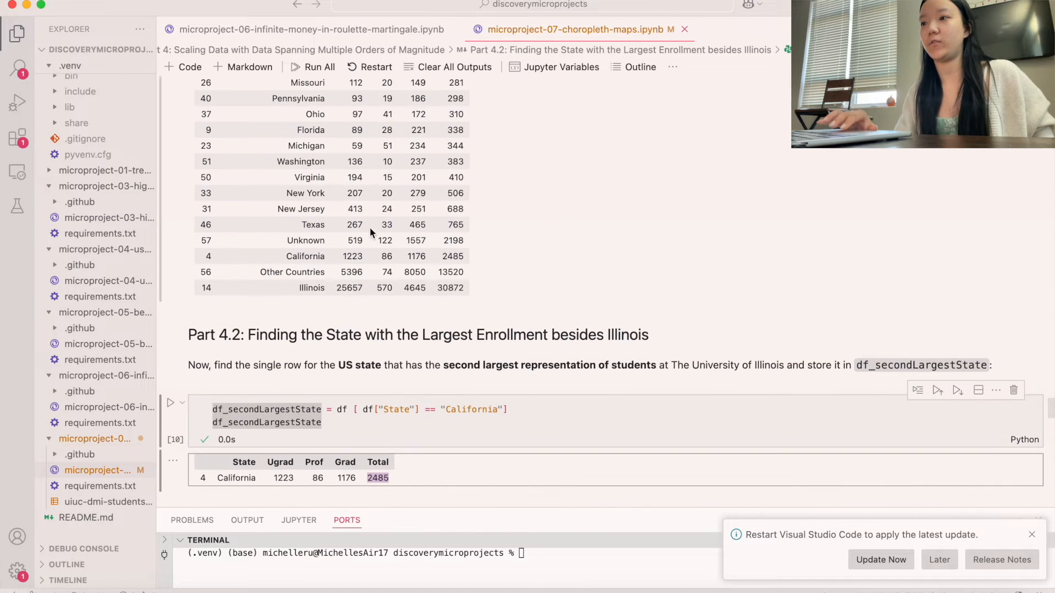
double_click(305, 255)
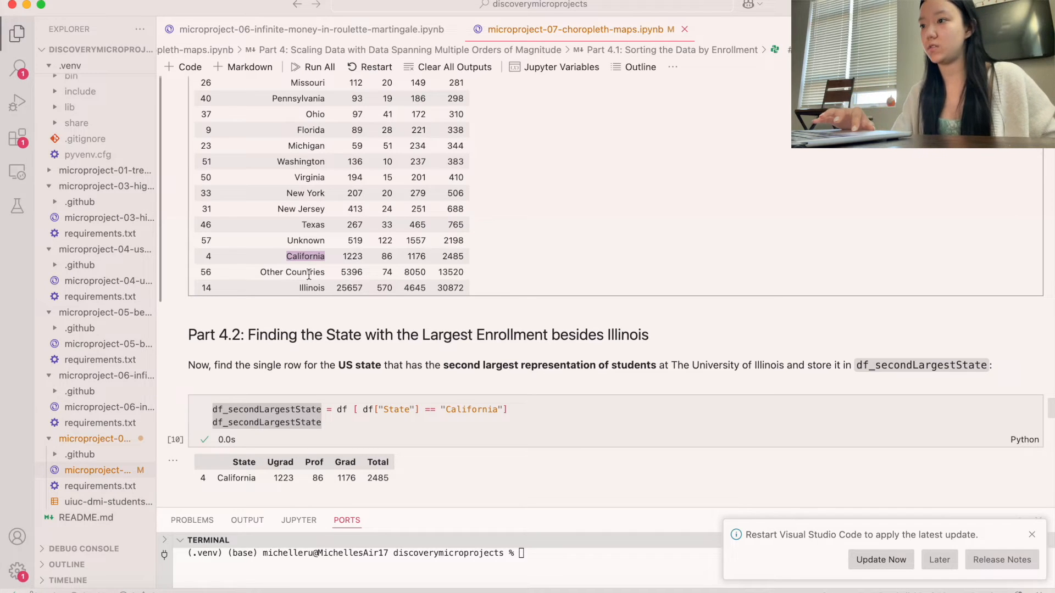
scroll(down, 3)
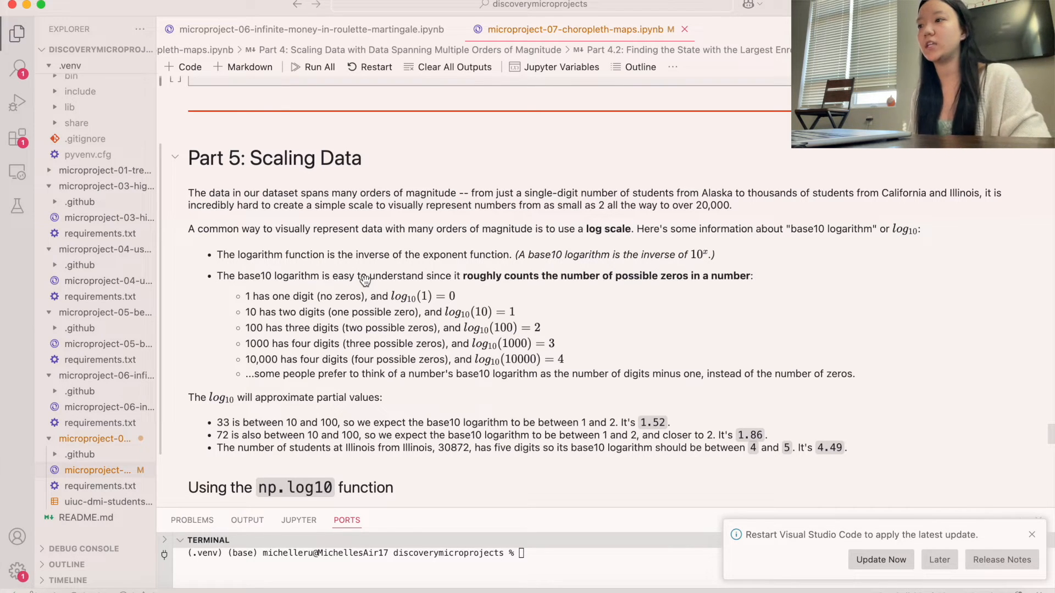
mouse_move(400, 289)
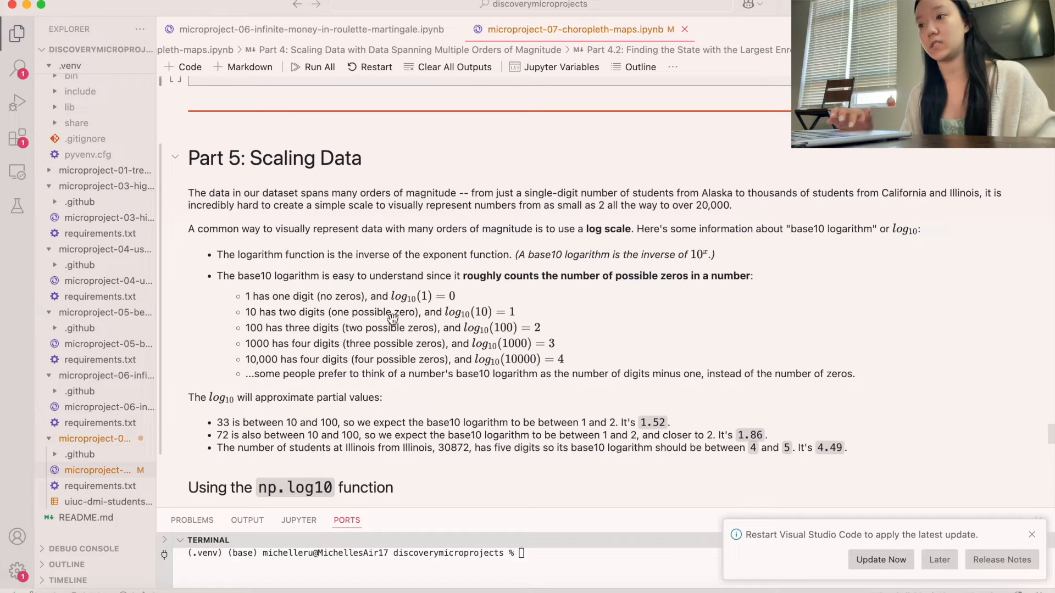
mouse_move(295, 337)
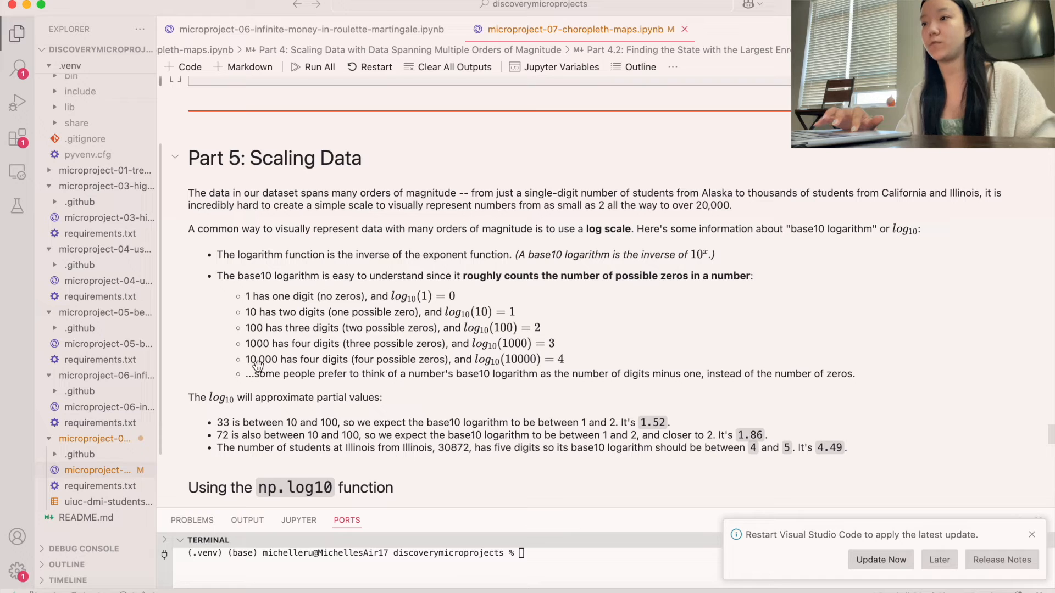
mouse_move(259, 393)
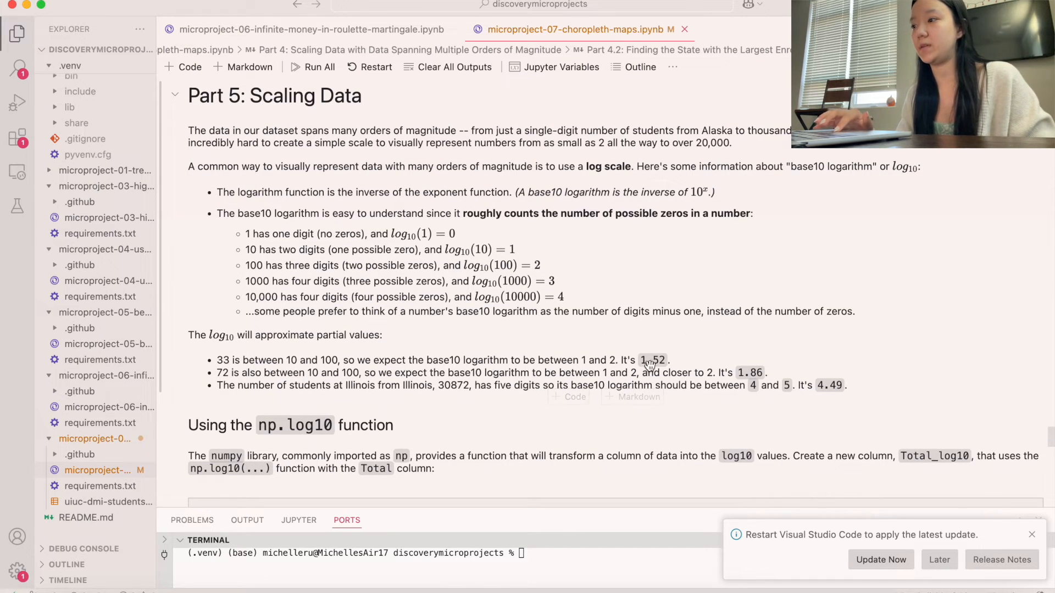
mouse_move(794, 351)
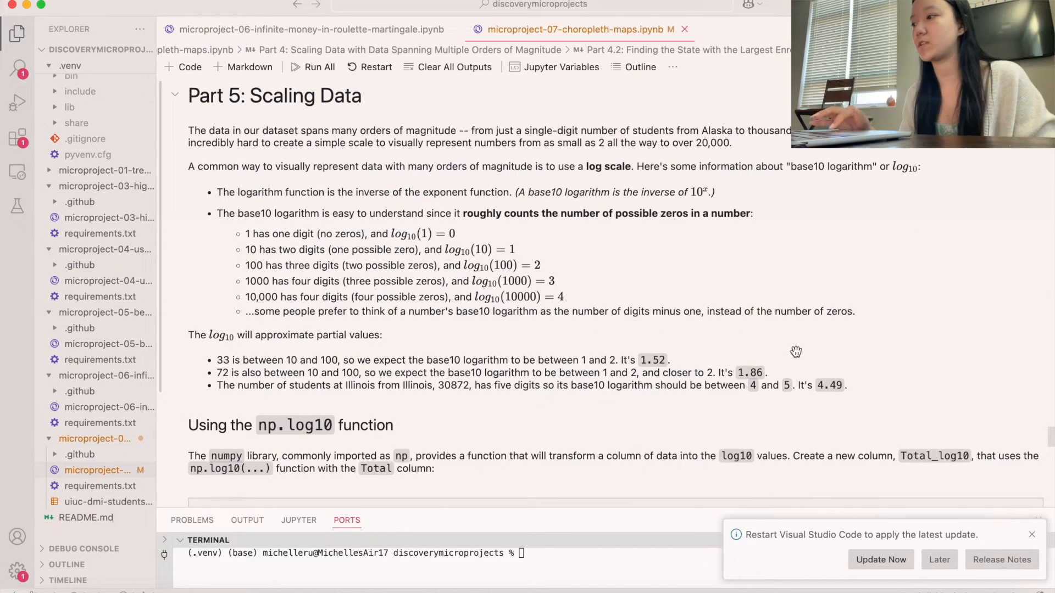
Scroll down to the Part 5: Scaling Data markdown on base10 logarithms.
scroll(down, 3)
text(df["Total_log10"] =)
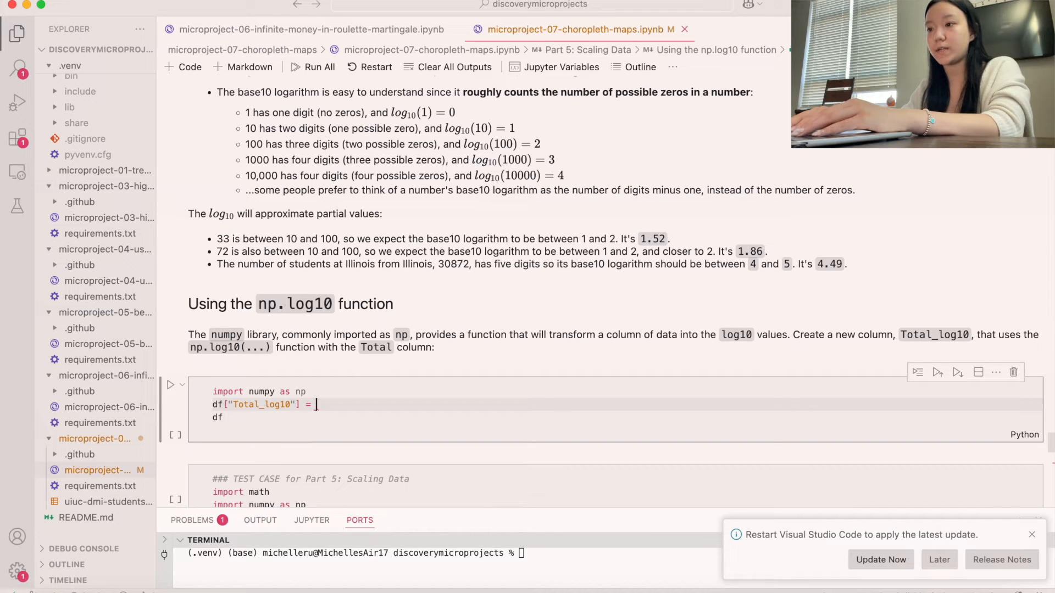
Complete the Part 5 cell with np.log10 and run it, producing a TypeError.
text(np.log10("Total)
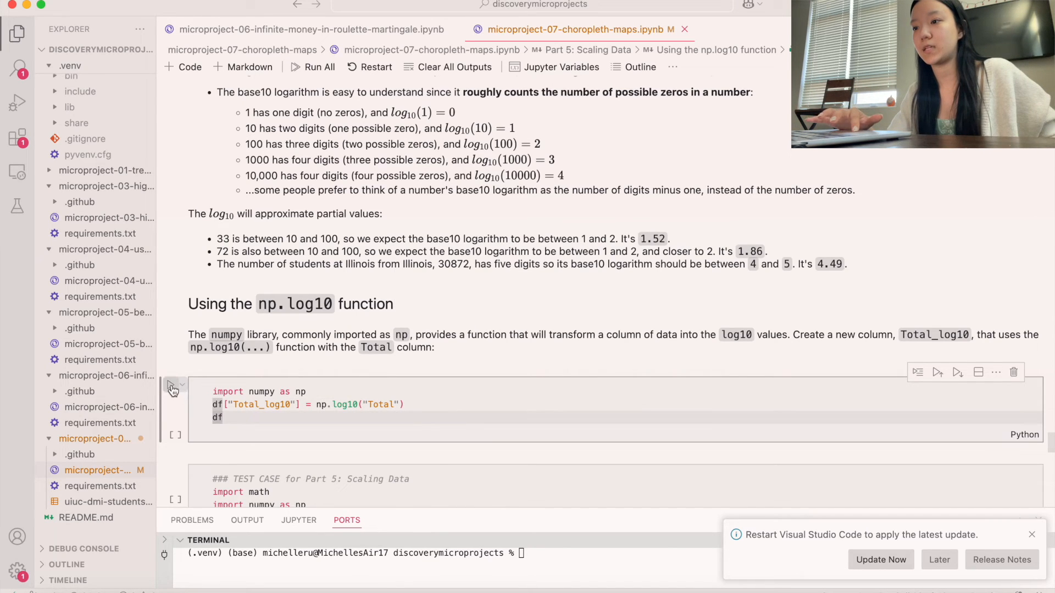
click(173, 389)
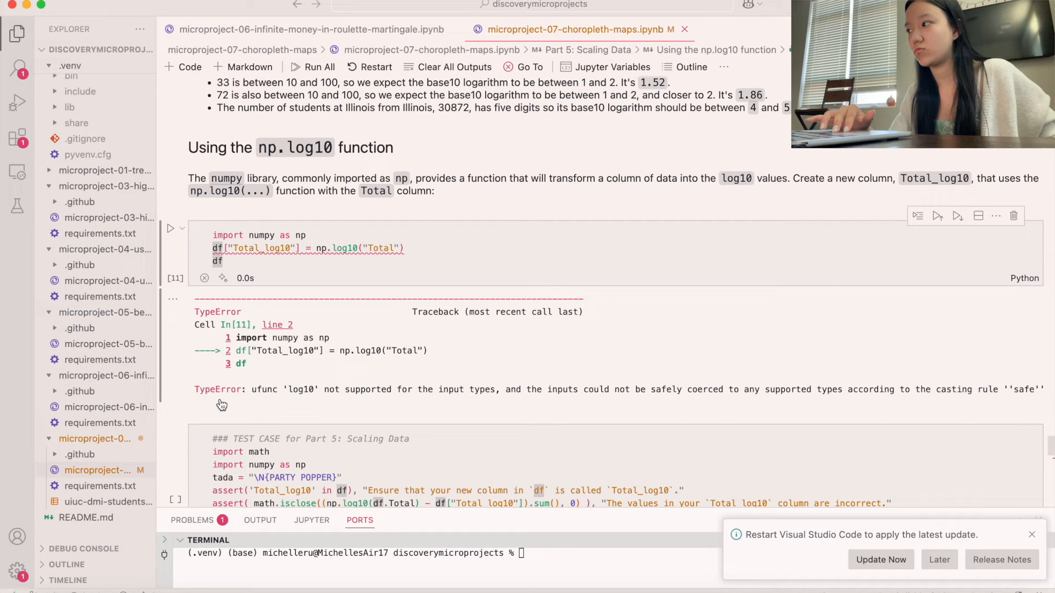
scroll(down, 3)
text(d)
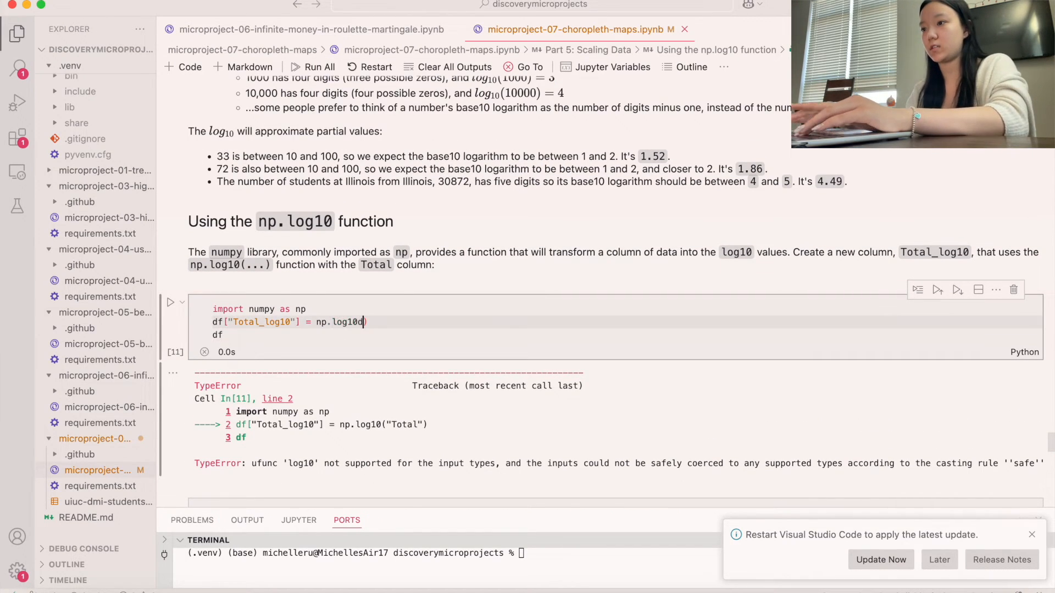
Fix the call to np.log10(df["Total"]) and rerun to display the Total_log10 column.
text(("Total")
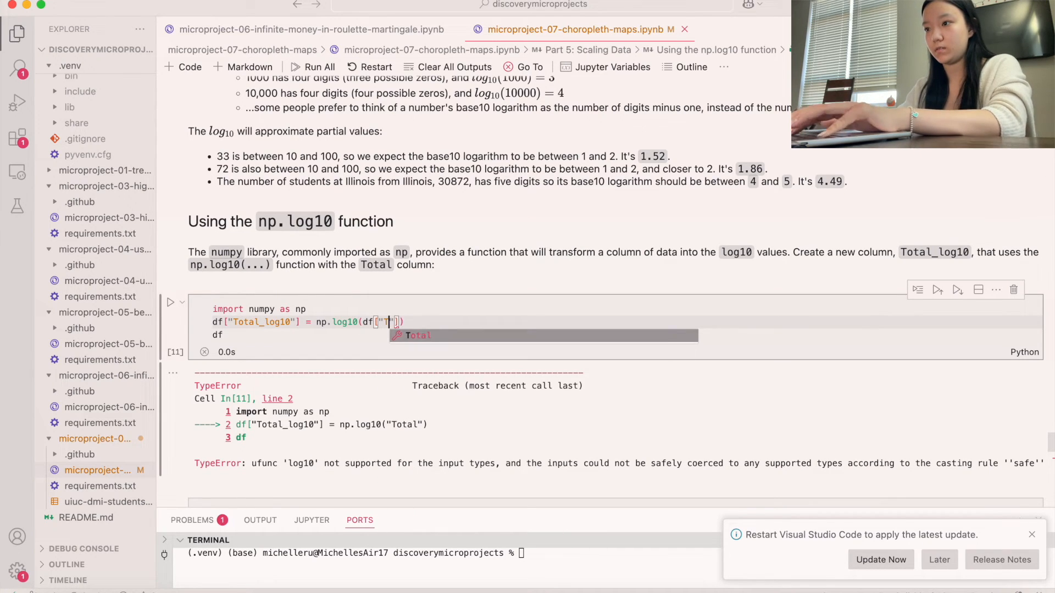
click(173, 303)
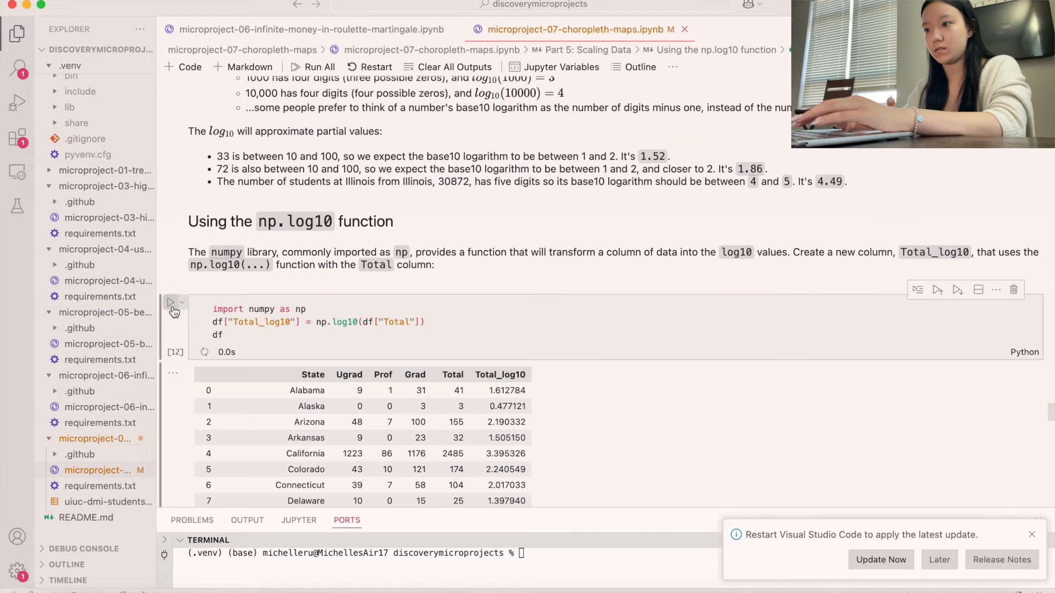
click(173, 302)
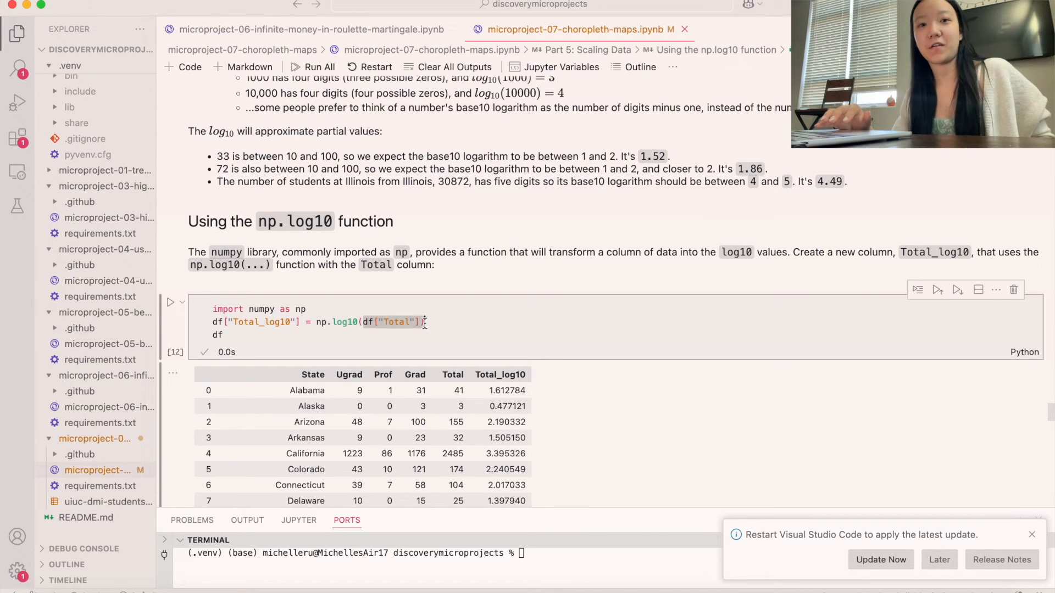
double_click(395, 321)
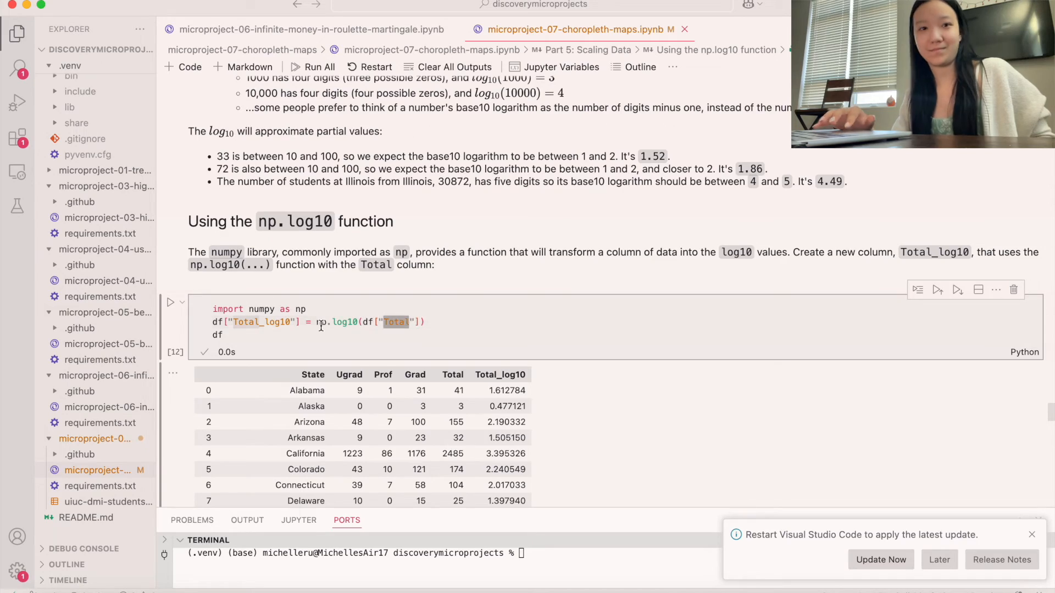
scroll(down, 3)
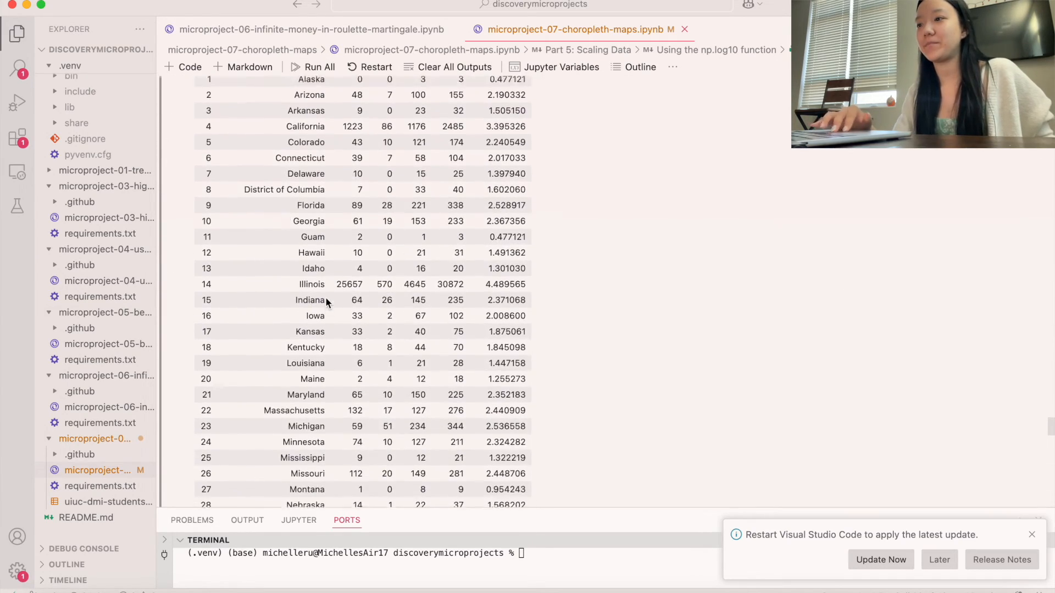
scroll(down, 3)
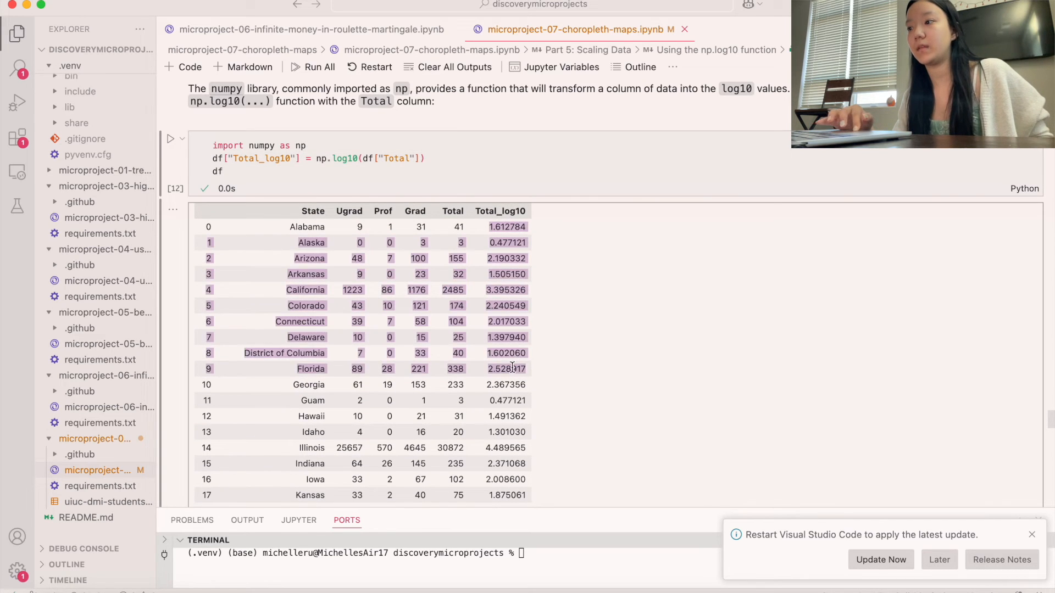
scroll(down, 3)
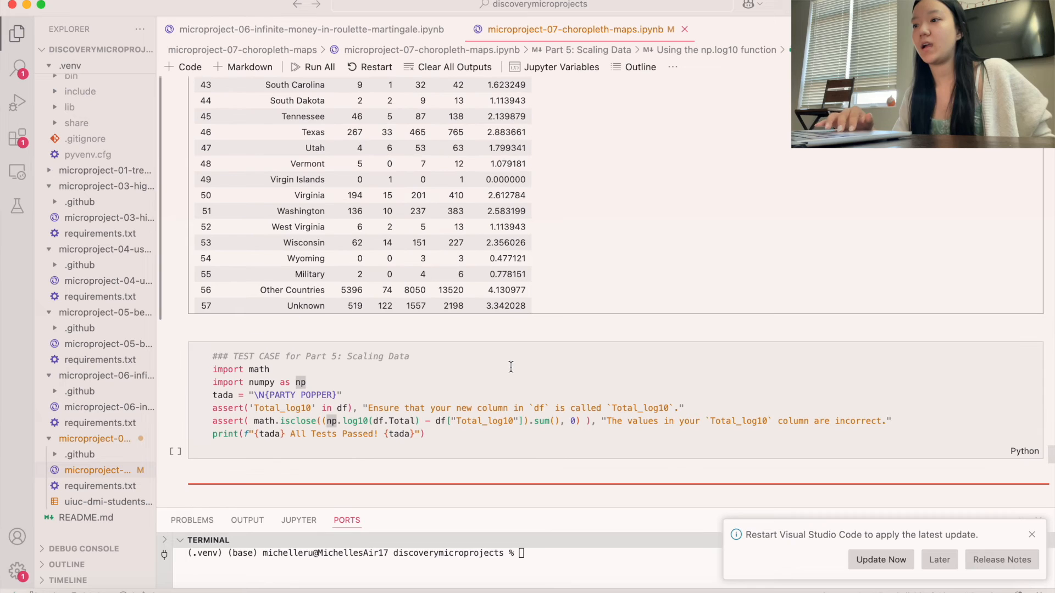
Scroll down through the notebook past Part 5 to the Part 6 map cell.
scroll(down, 3)
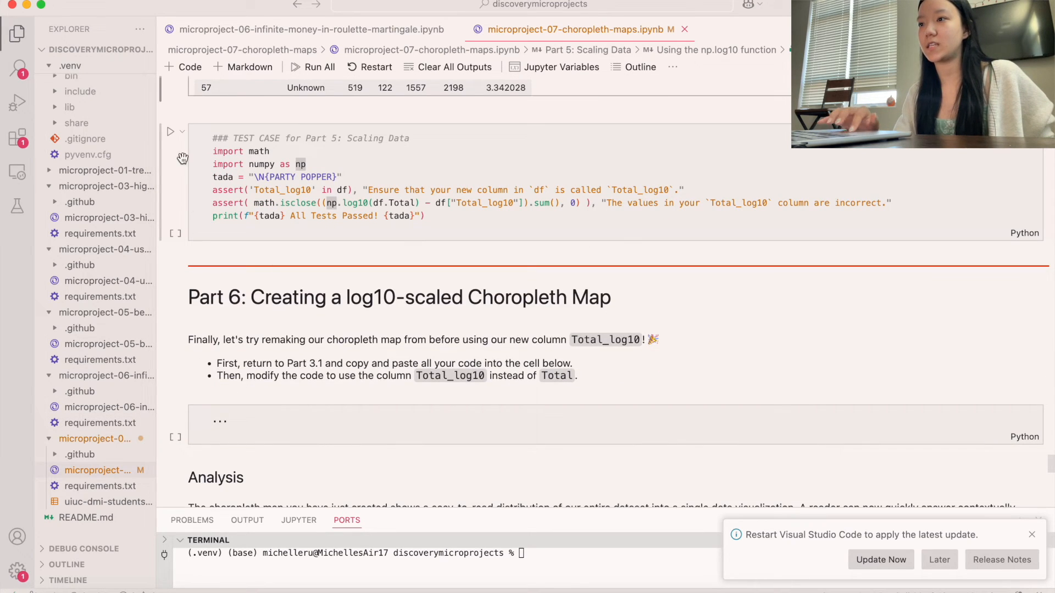
scroll(down, 3)
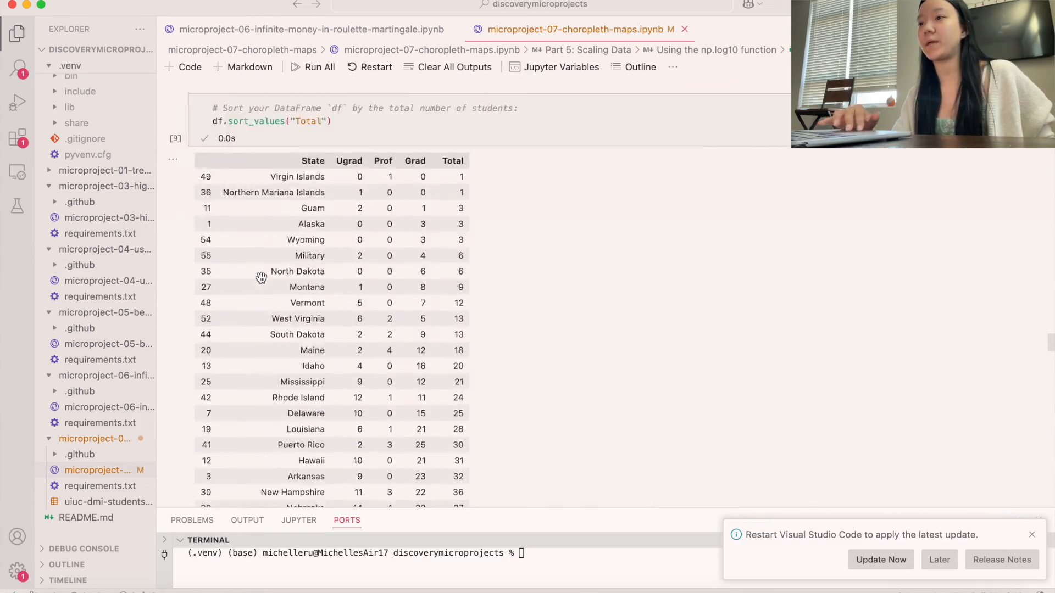
scroll(down, 3)
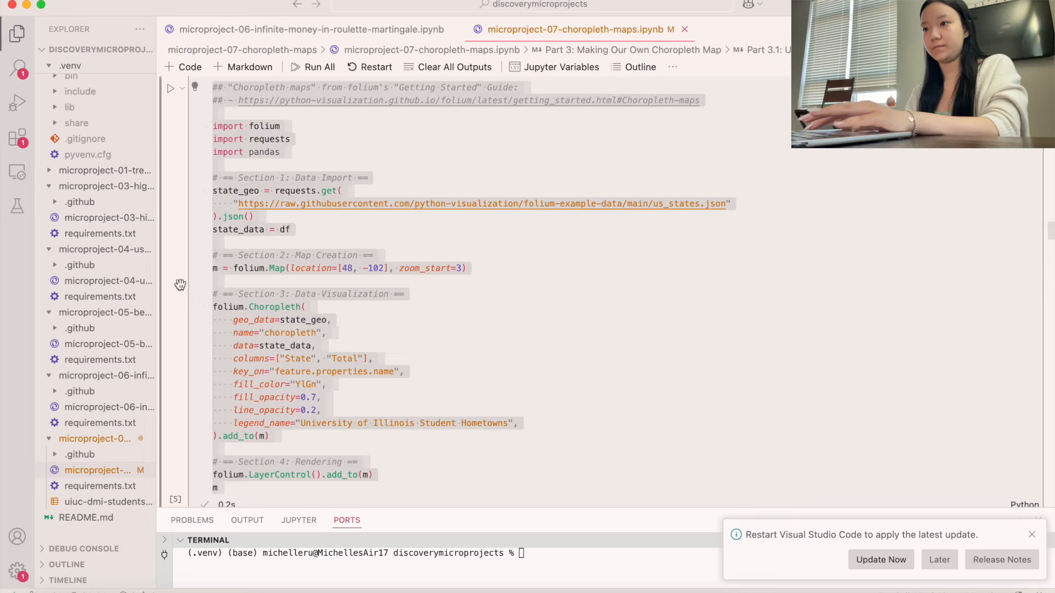
scroll(down, 3)
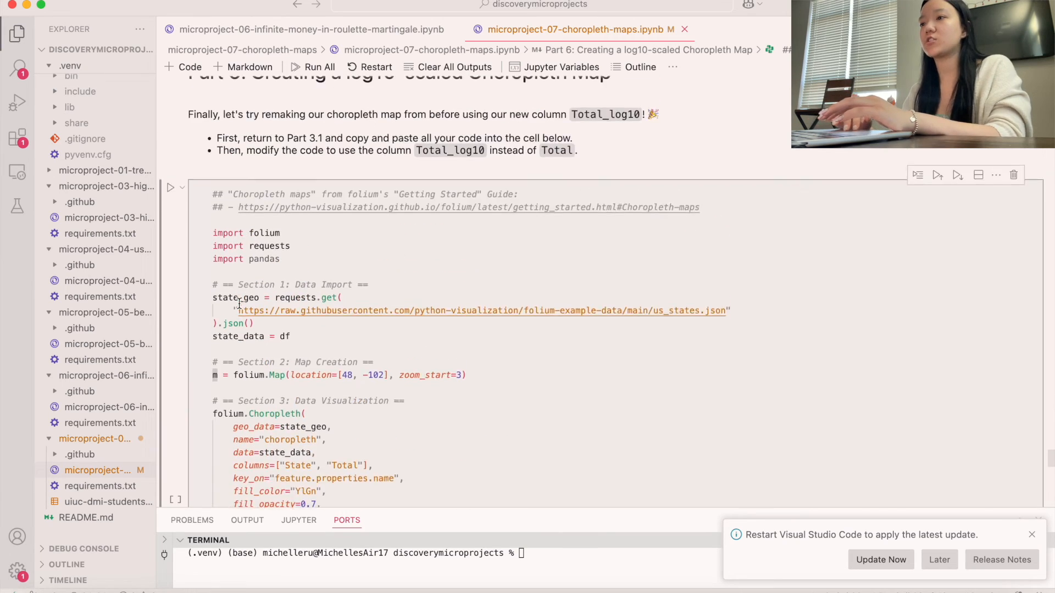
scroll(down, 3)
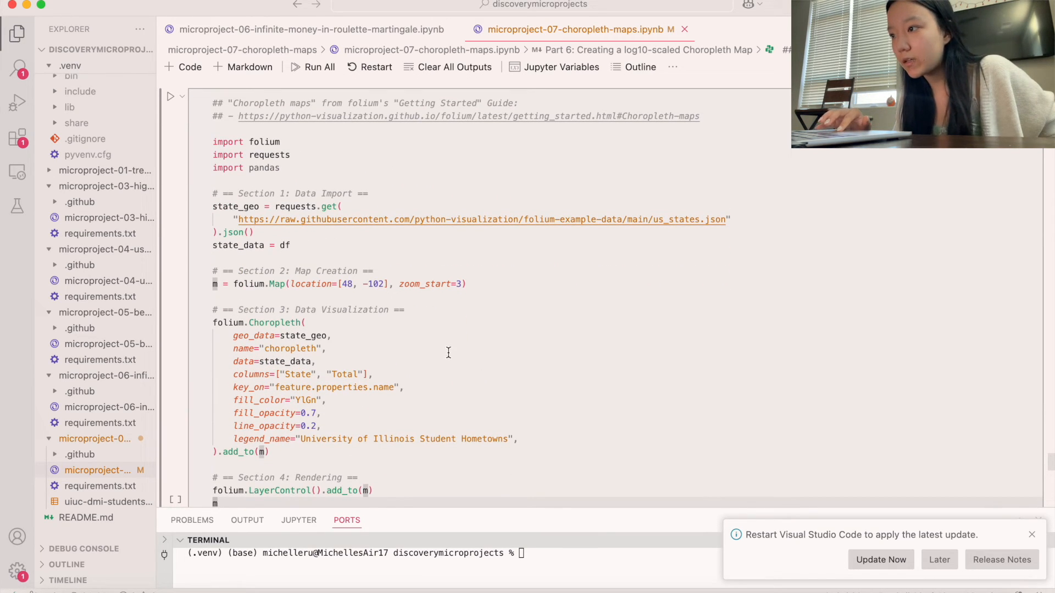
scroll(down, 3)
text(_log10)
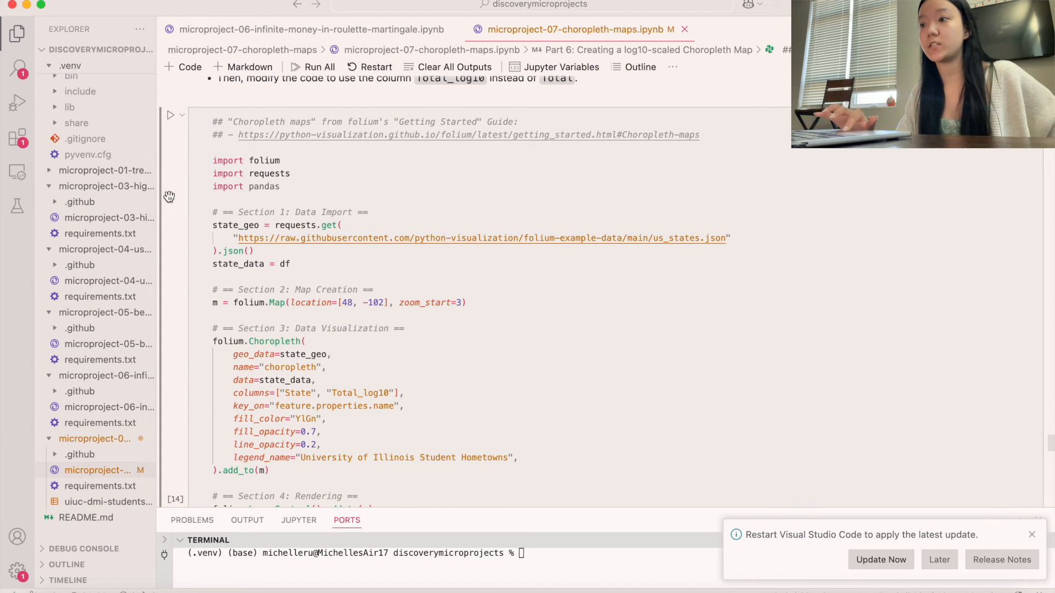
Run the Part 6 cell to draw the log10-scaled map, then run its test case.
click(172, 114)
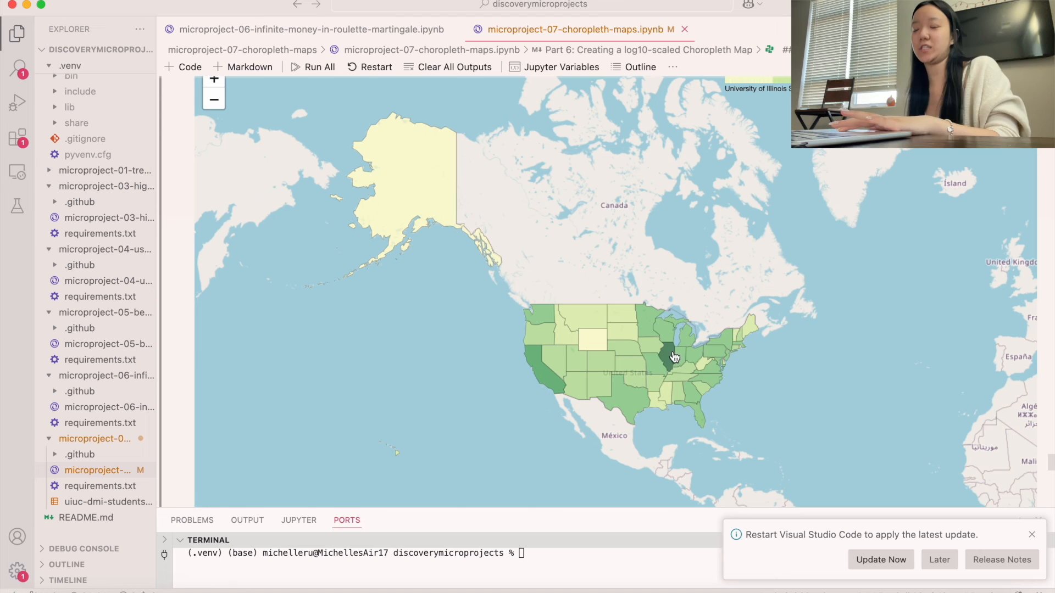
mouse_move(458, 232)
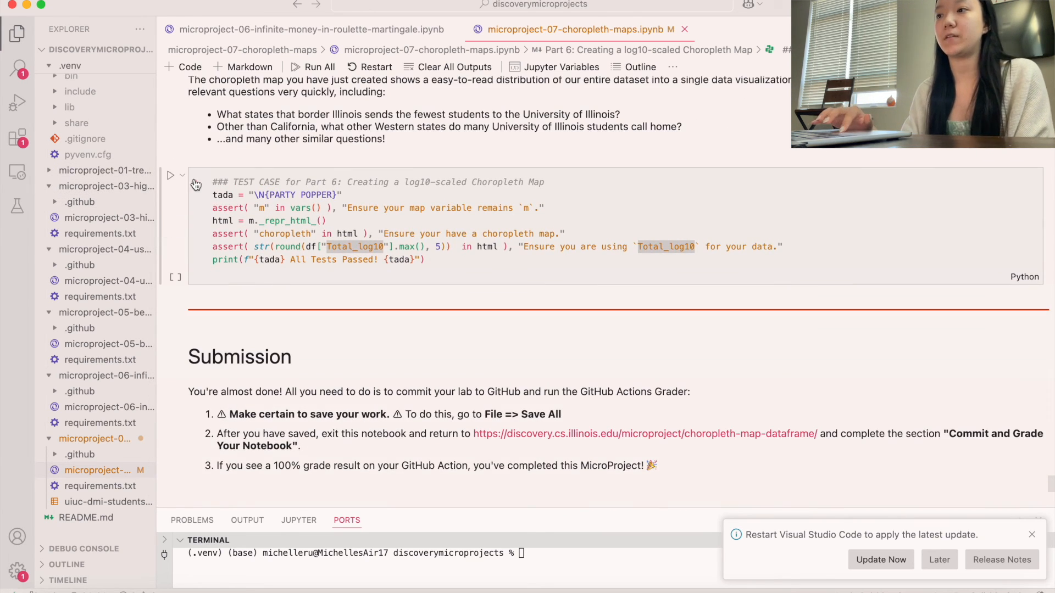
click(172, 175)
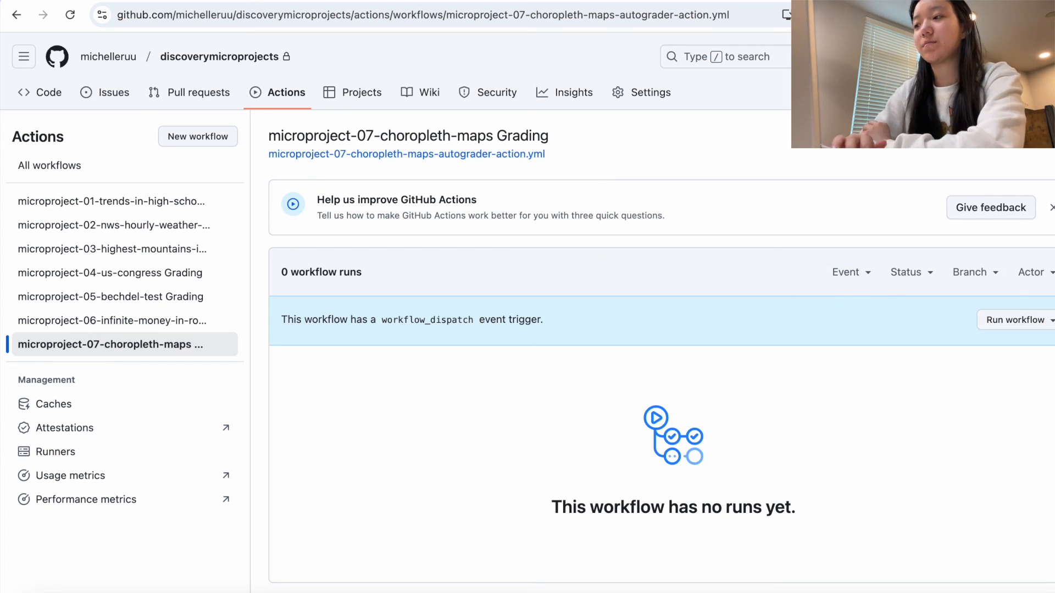
Start the choropleth-maps grading workflow on the main branch.
click(1017, 320)
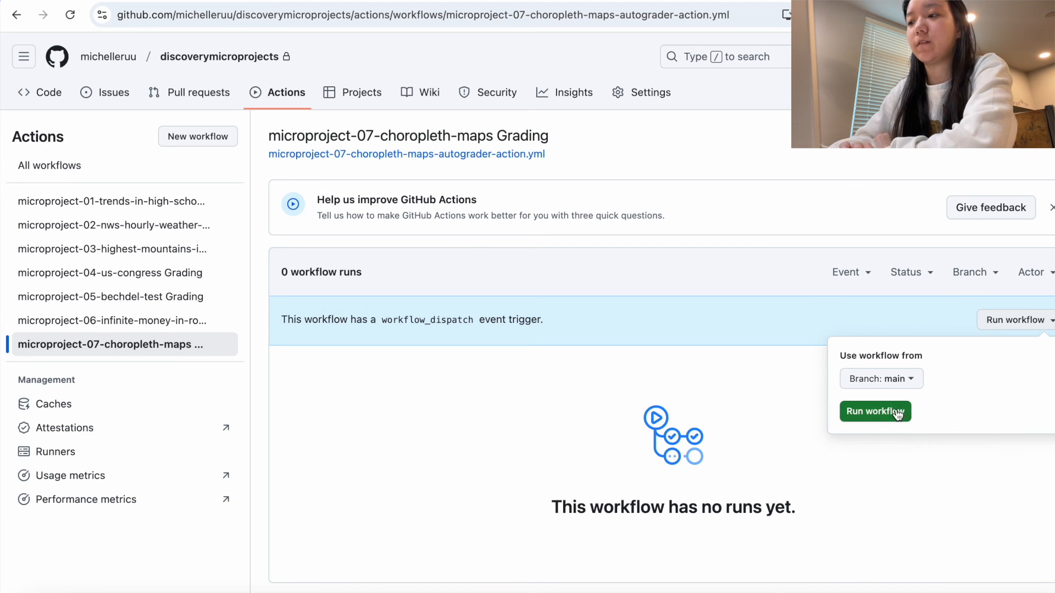
click(875, 411)
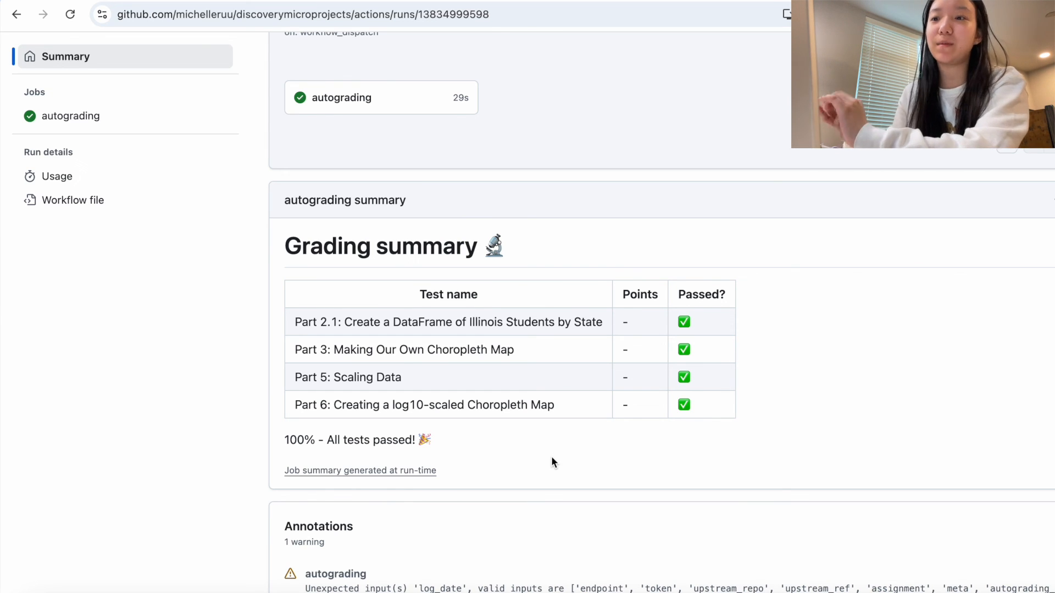
mouse_move(209, 350)
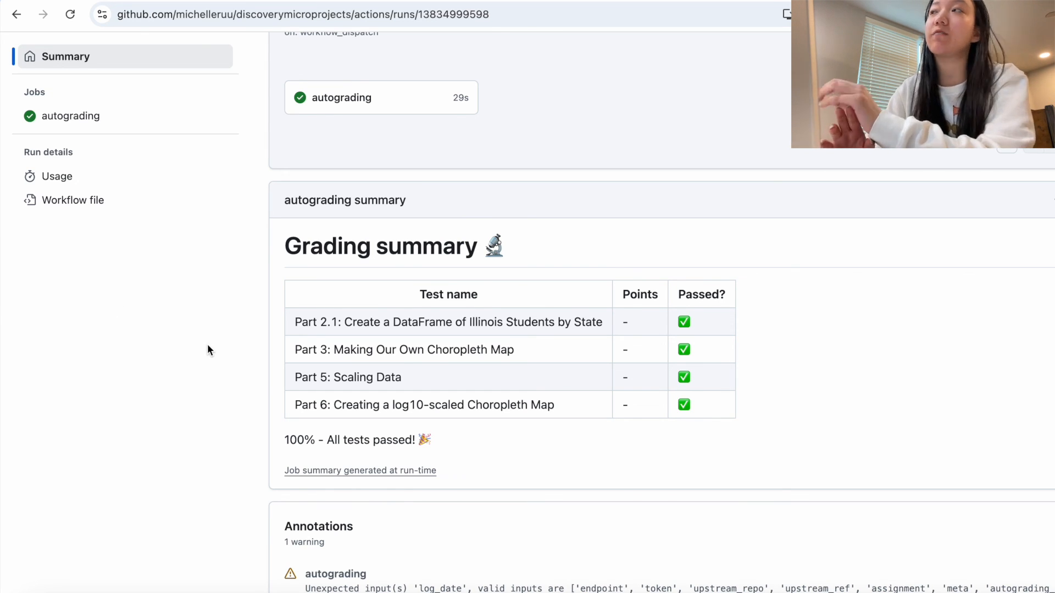